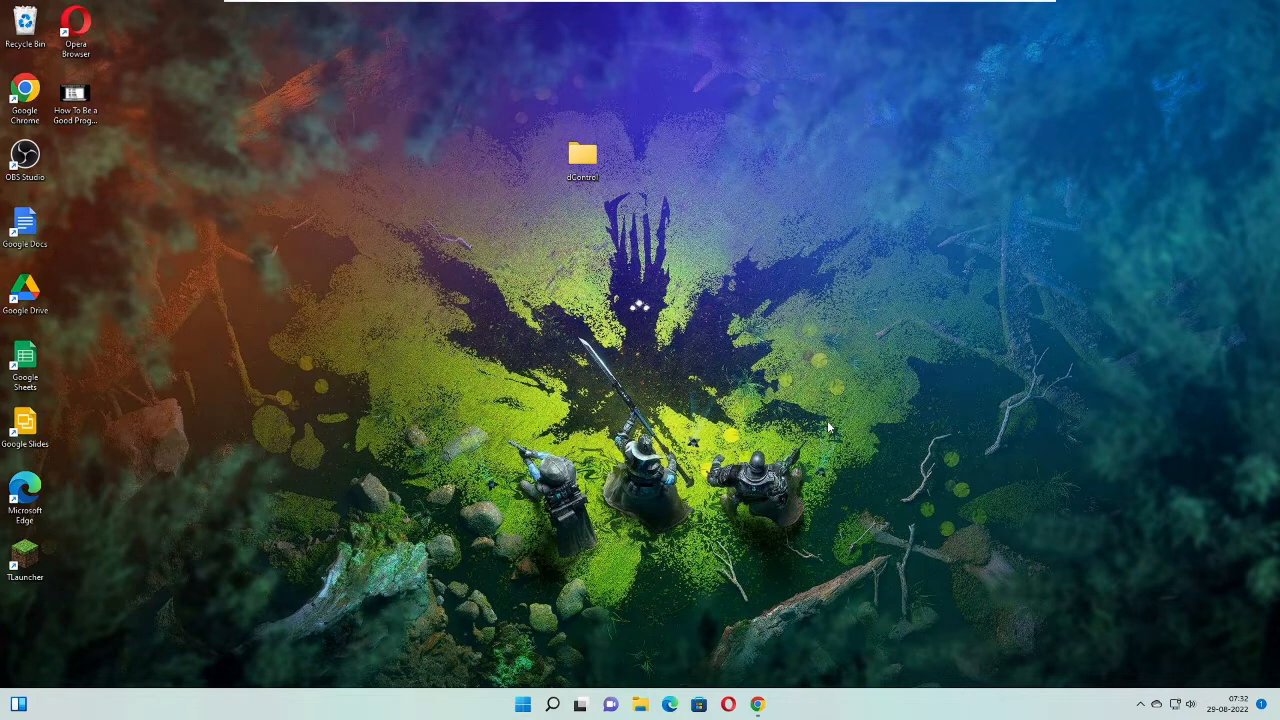
mouse_move(769, 707)
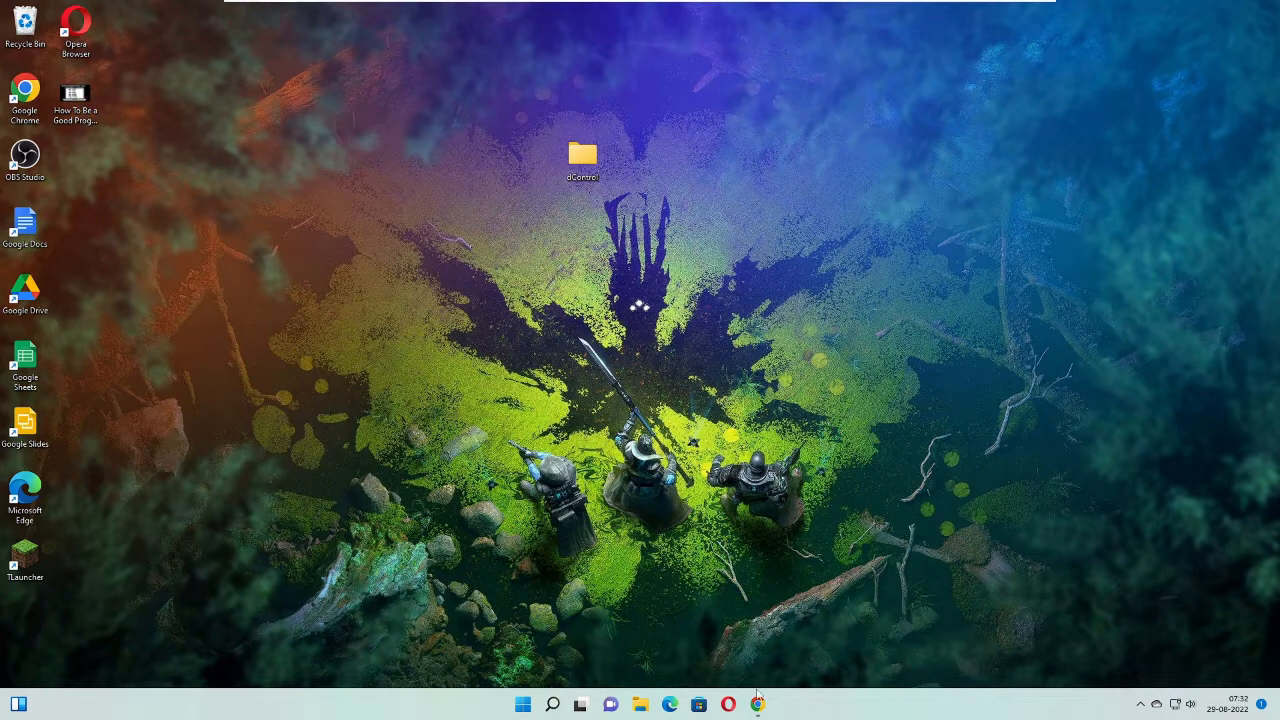
Bring up Oracle's JDK 18.0.2.1 downloads page and reach the Windows x64 installer links.
click(757, 704)
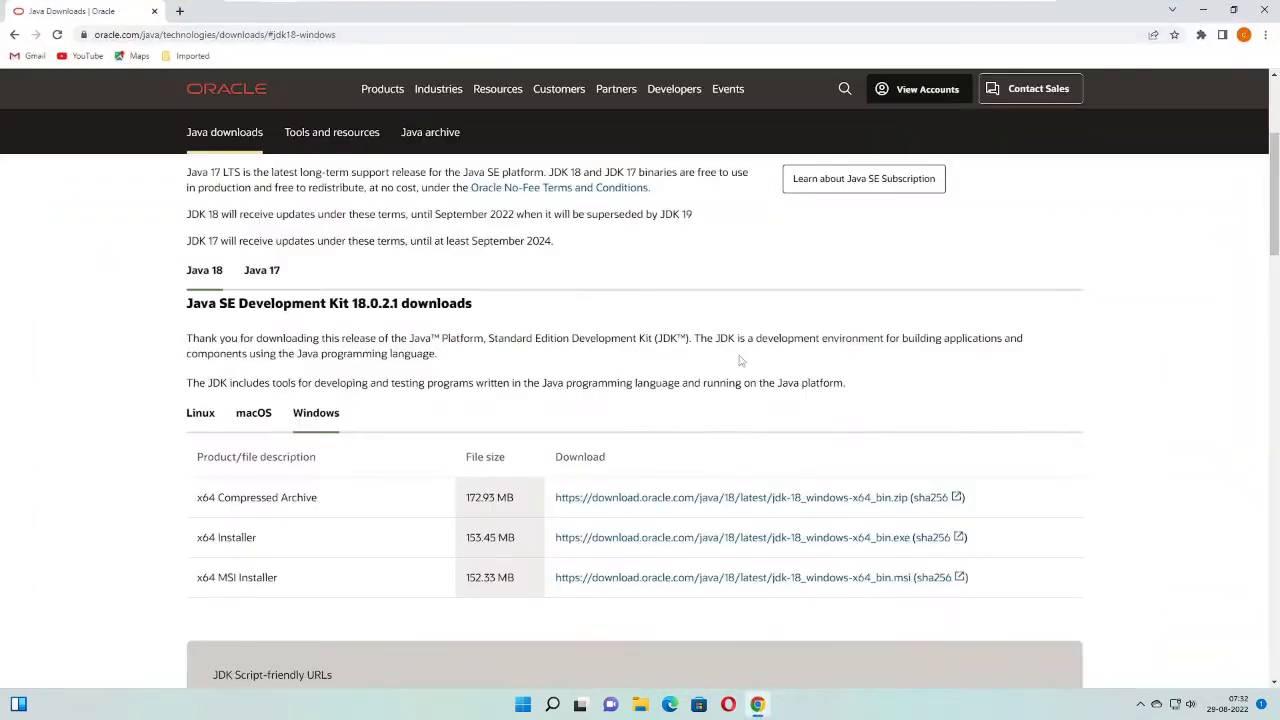
mouse_move(440, 221)
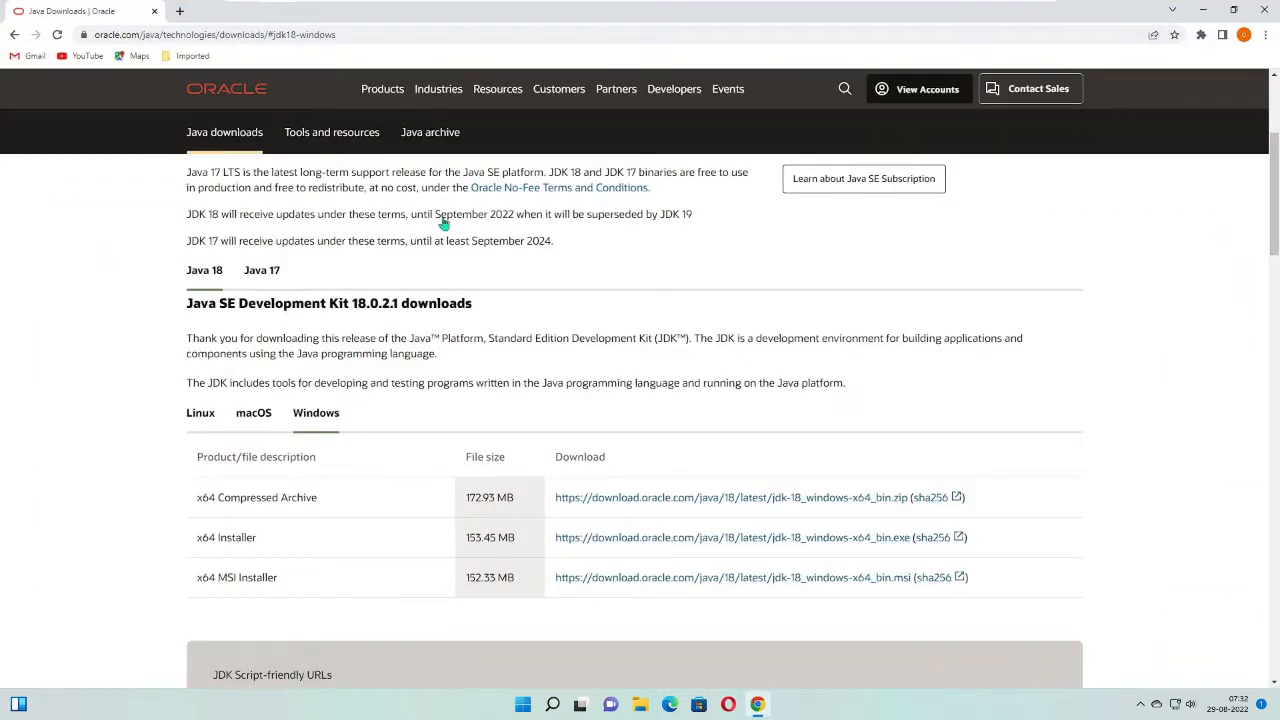
mouse_move(430, 302)
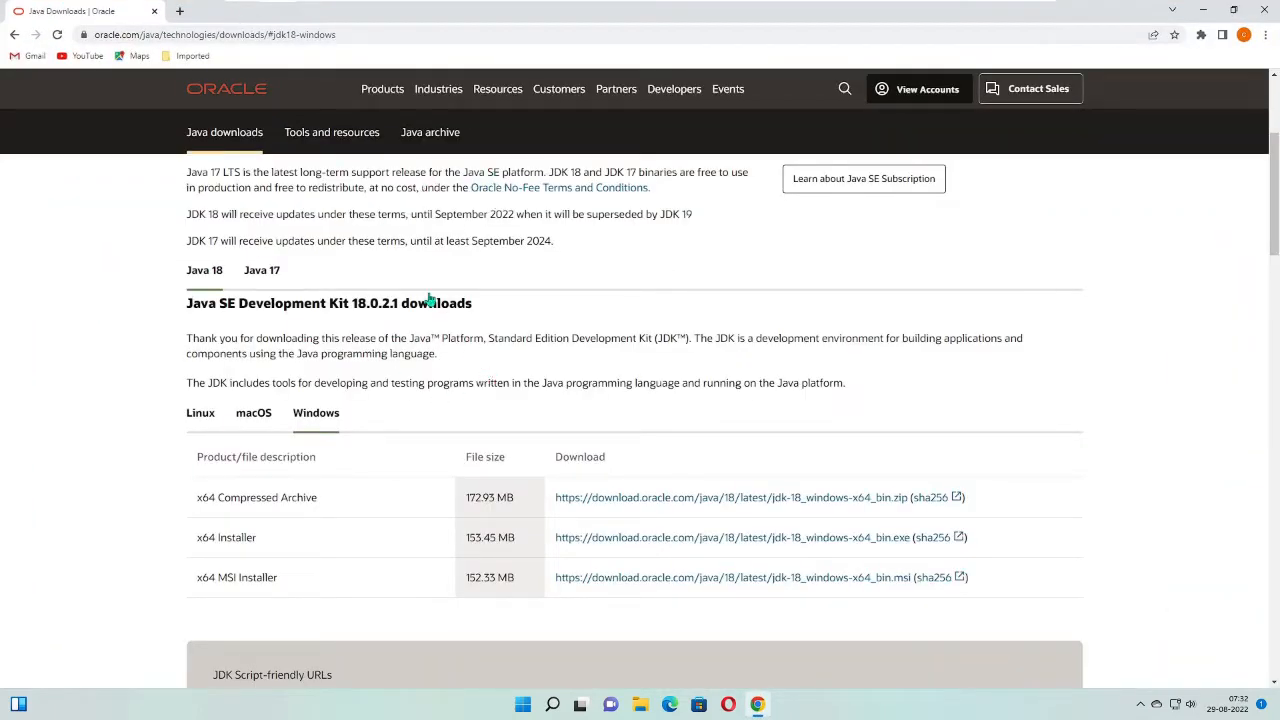
mouse_move(438, 381)
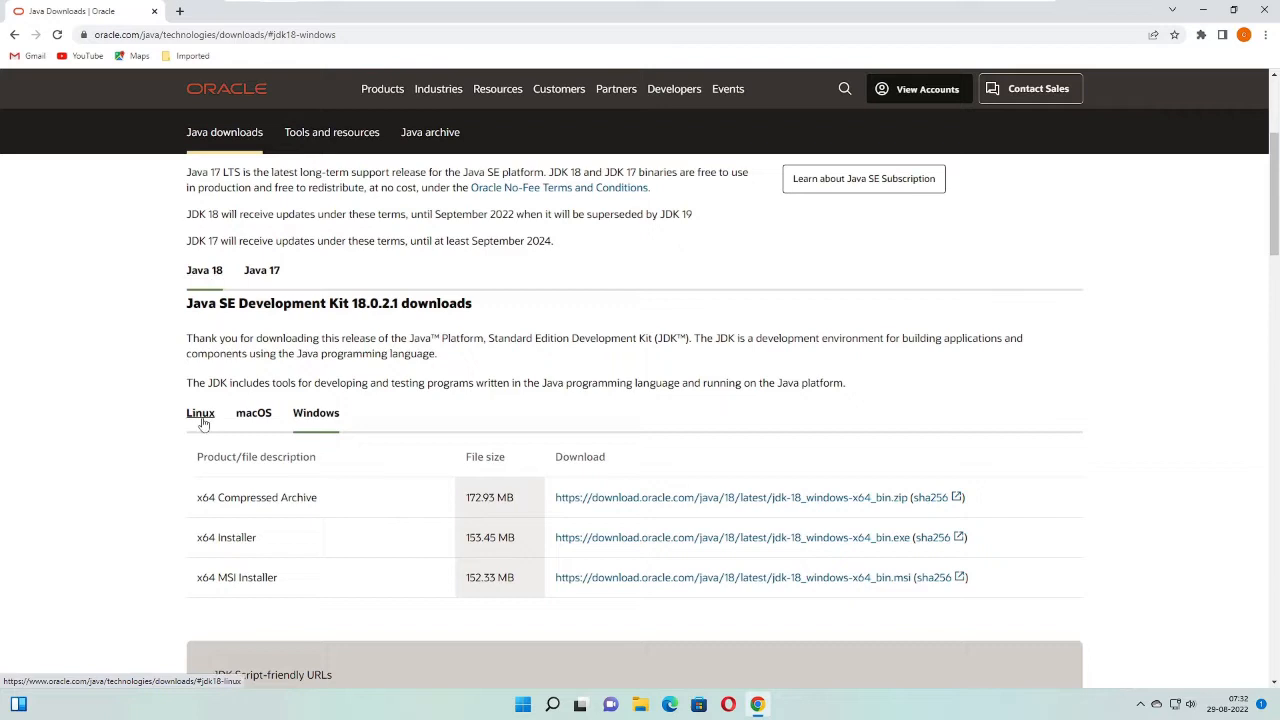
mouse_move(207, 419)
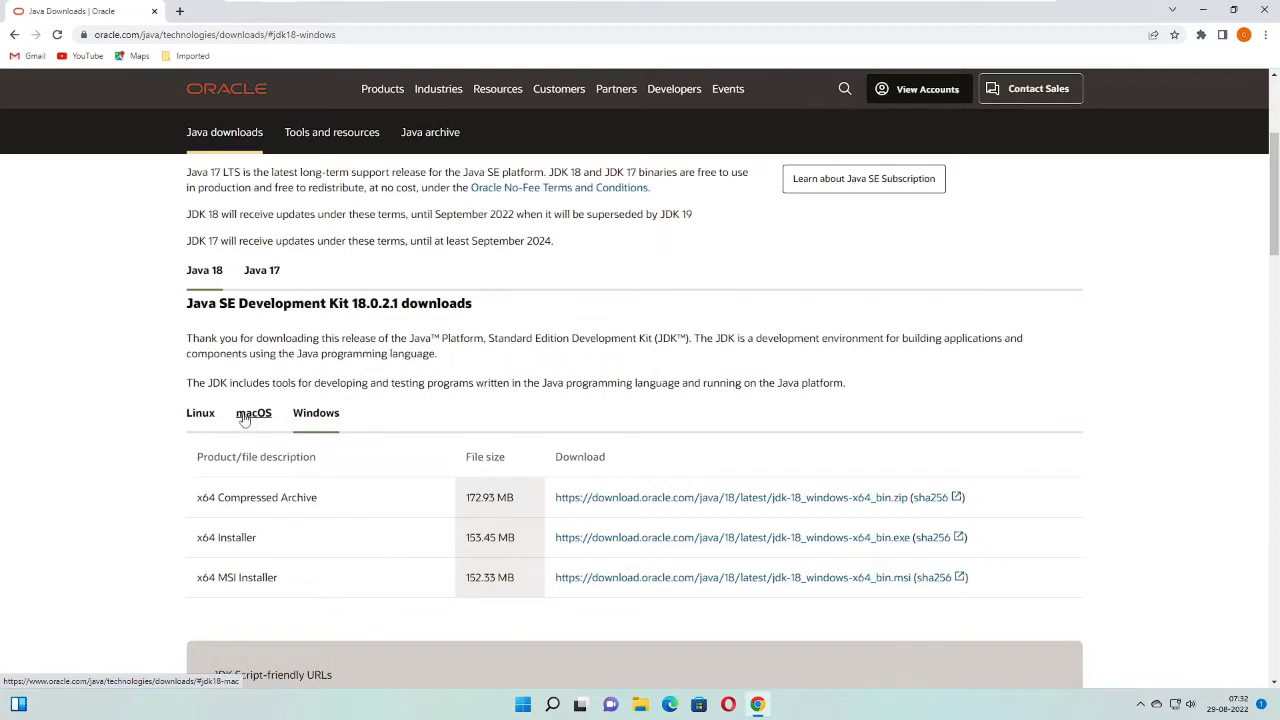
mouse_move(259, 421)
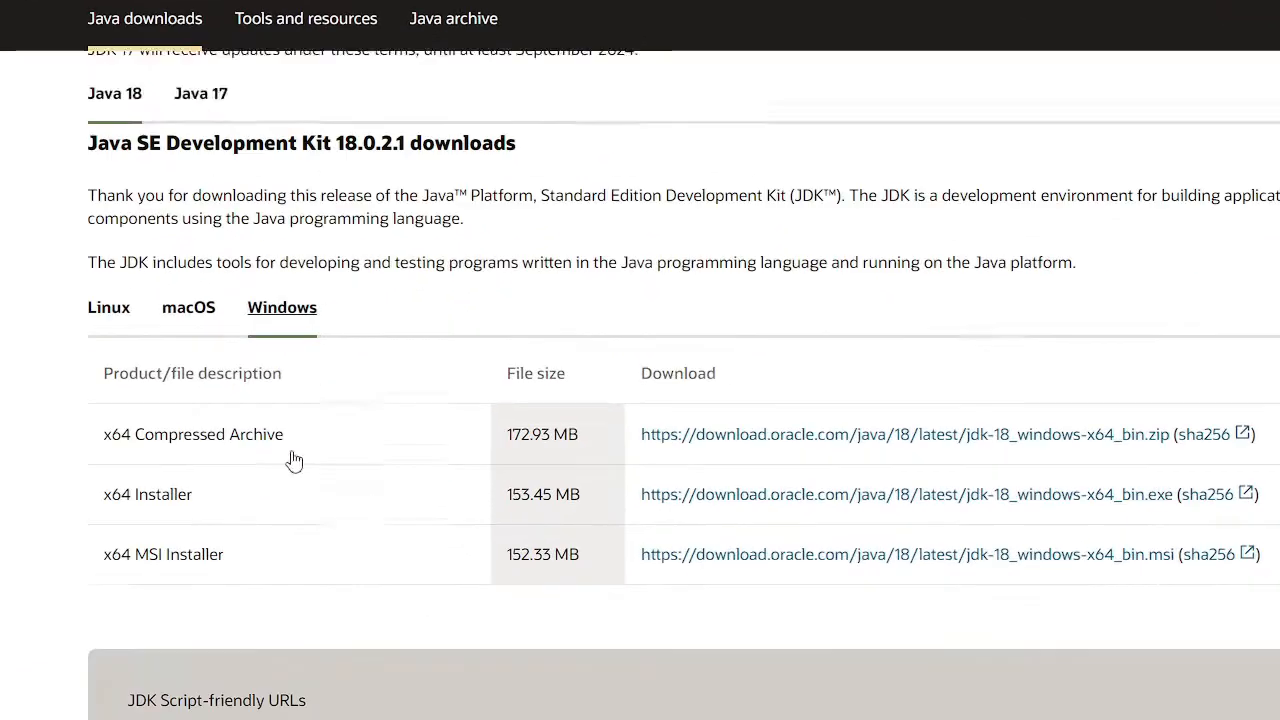
scroll(down, 3)
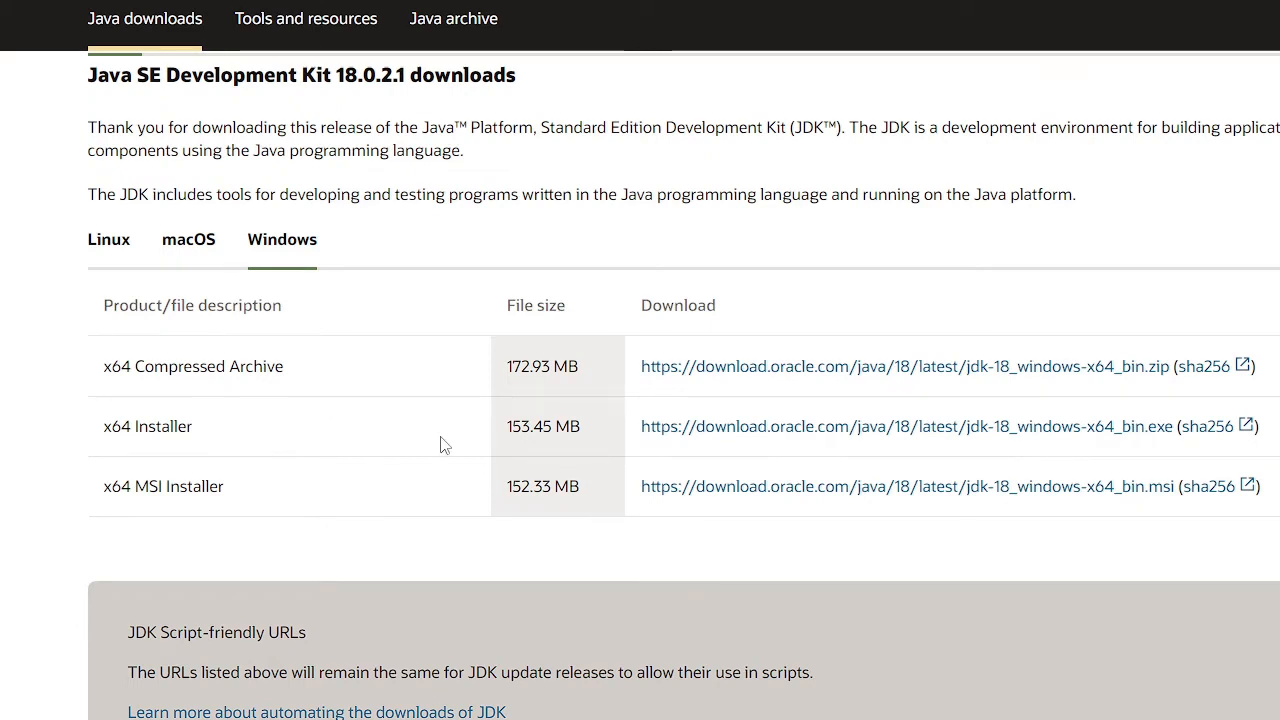
mouse_move(746, 440)
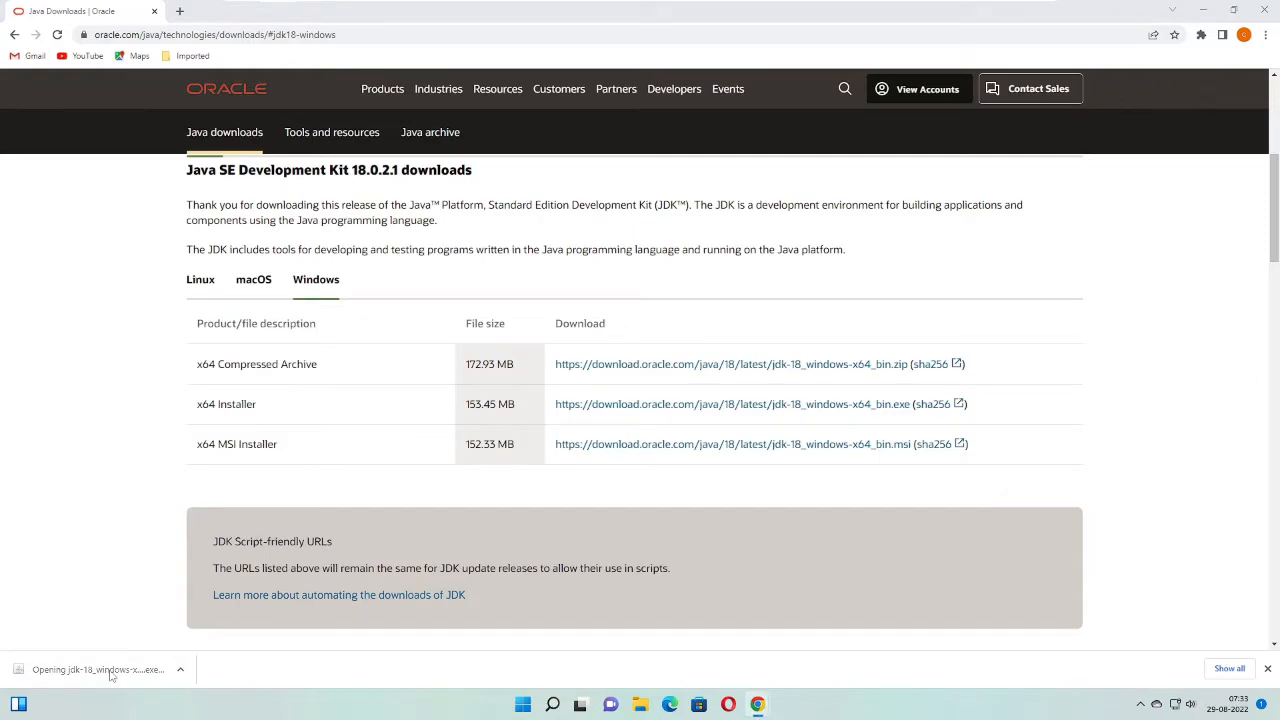
Install JDK 18.0.2.1 to the default C:\Program Files\Java\jdk-18.0.2.1\ folder and close the setup.
click(105, 669)
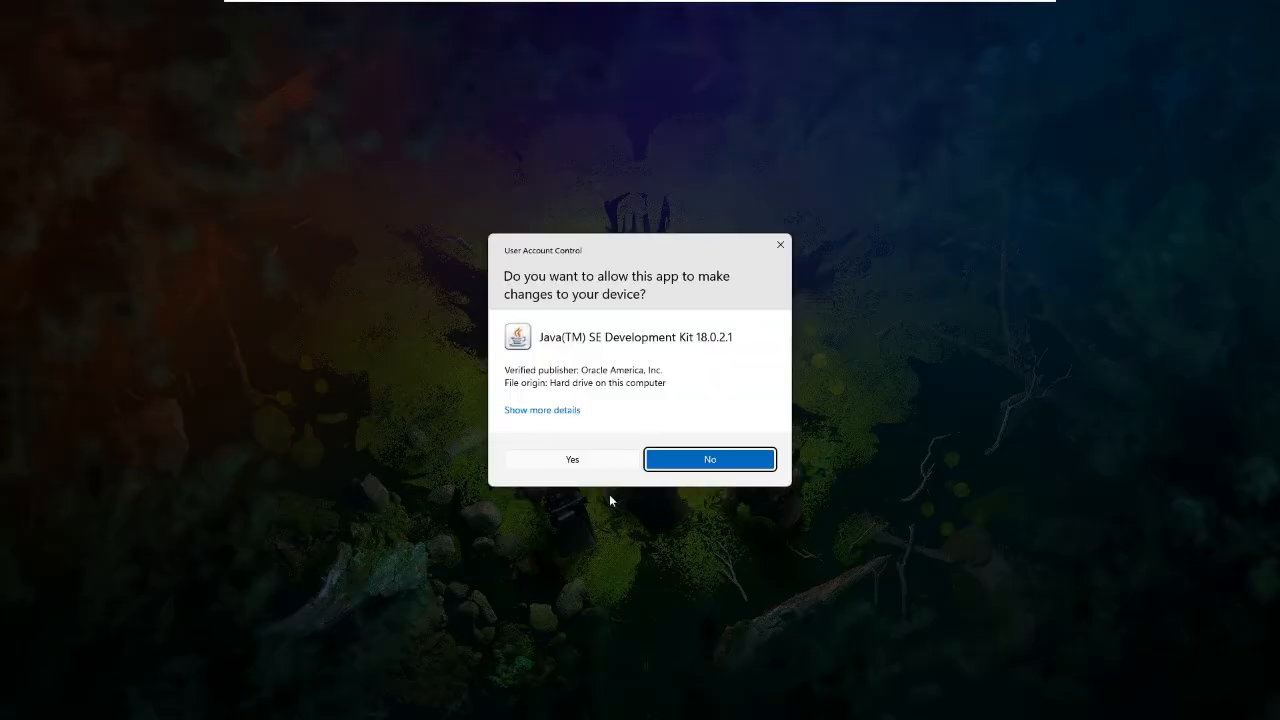
mouse_move(599, 449)
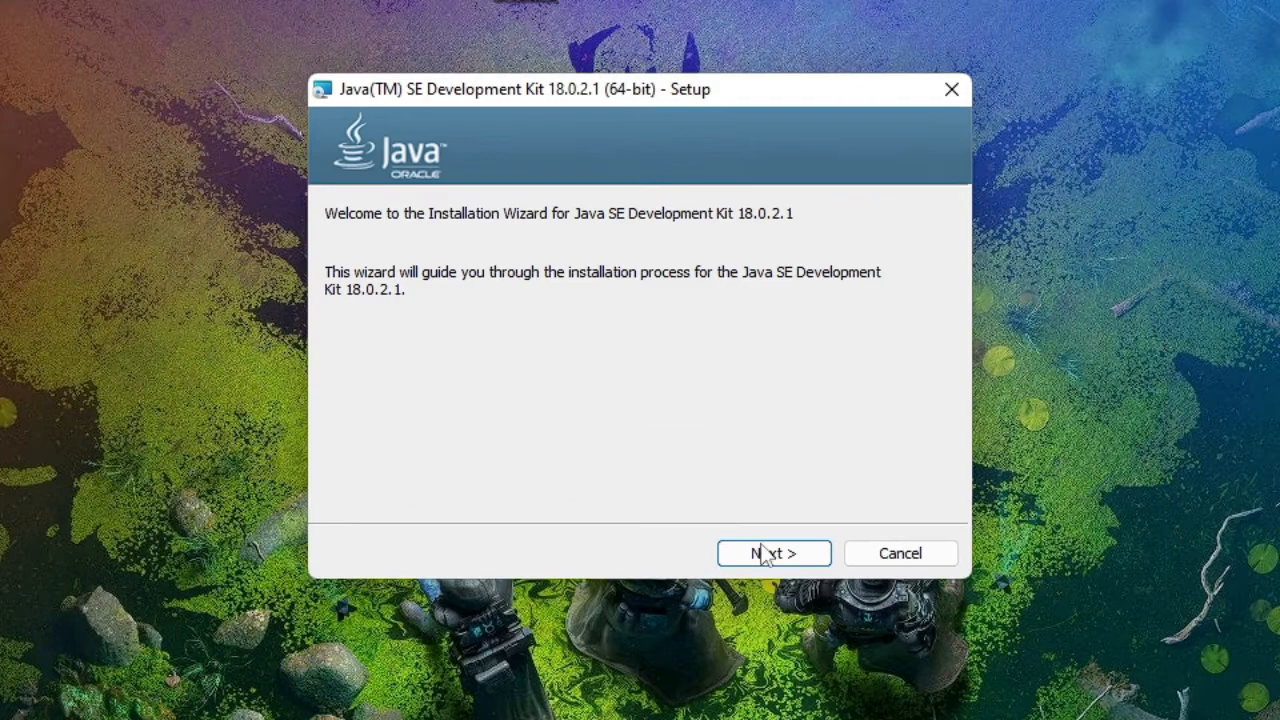
click(774, 553)
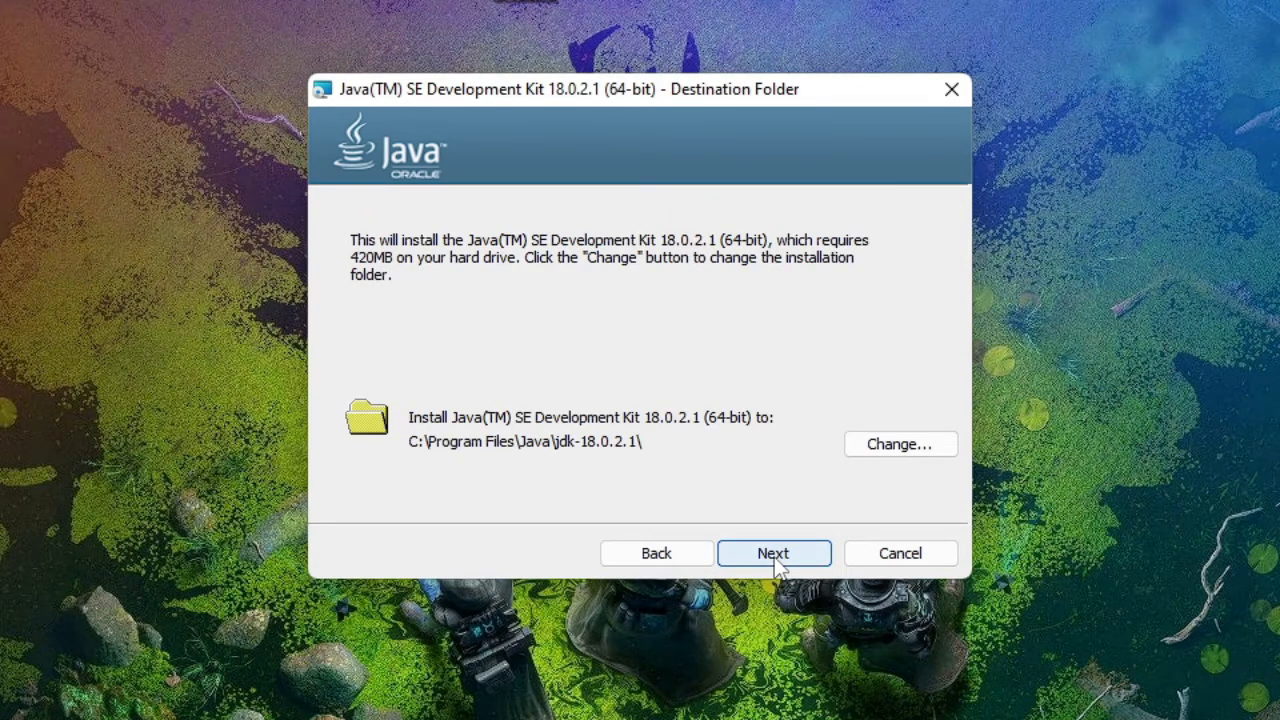
click(774, 552)
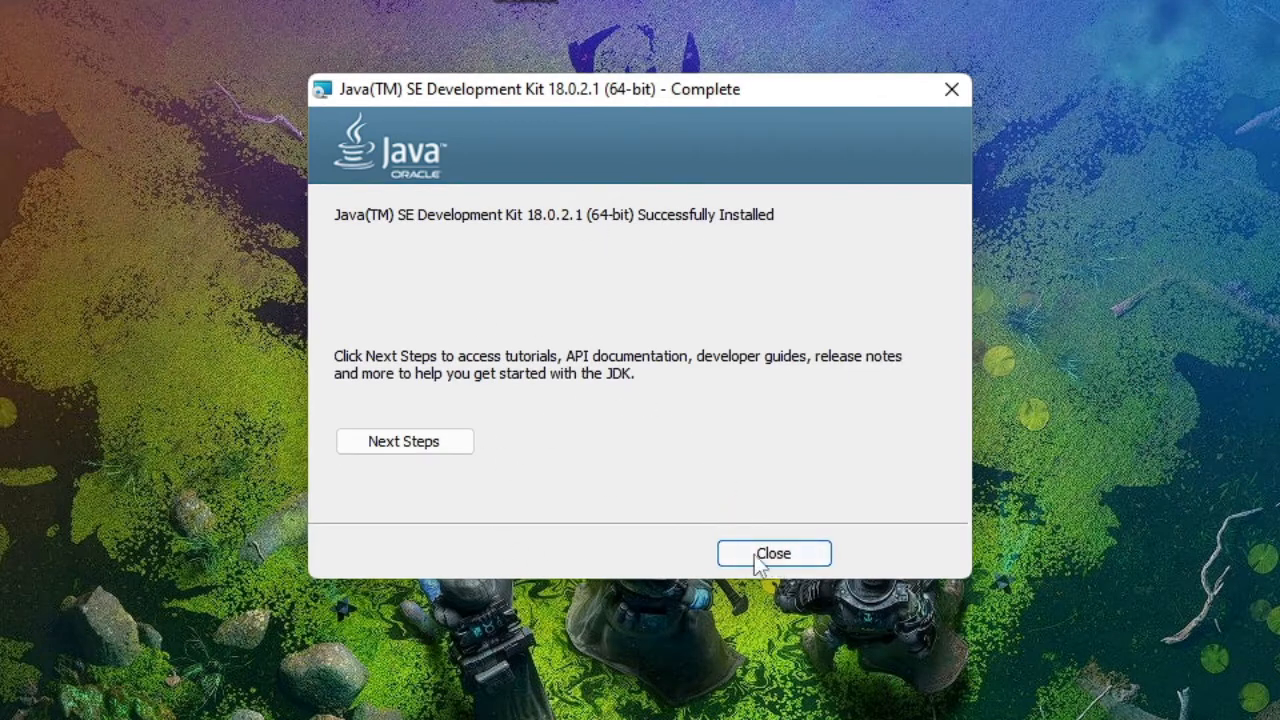
click(774, 553)
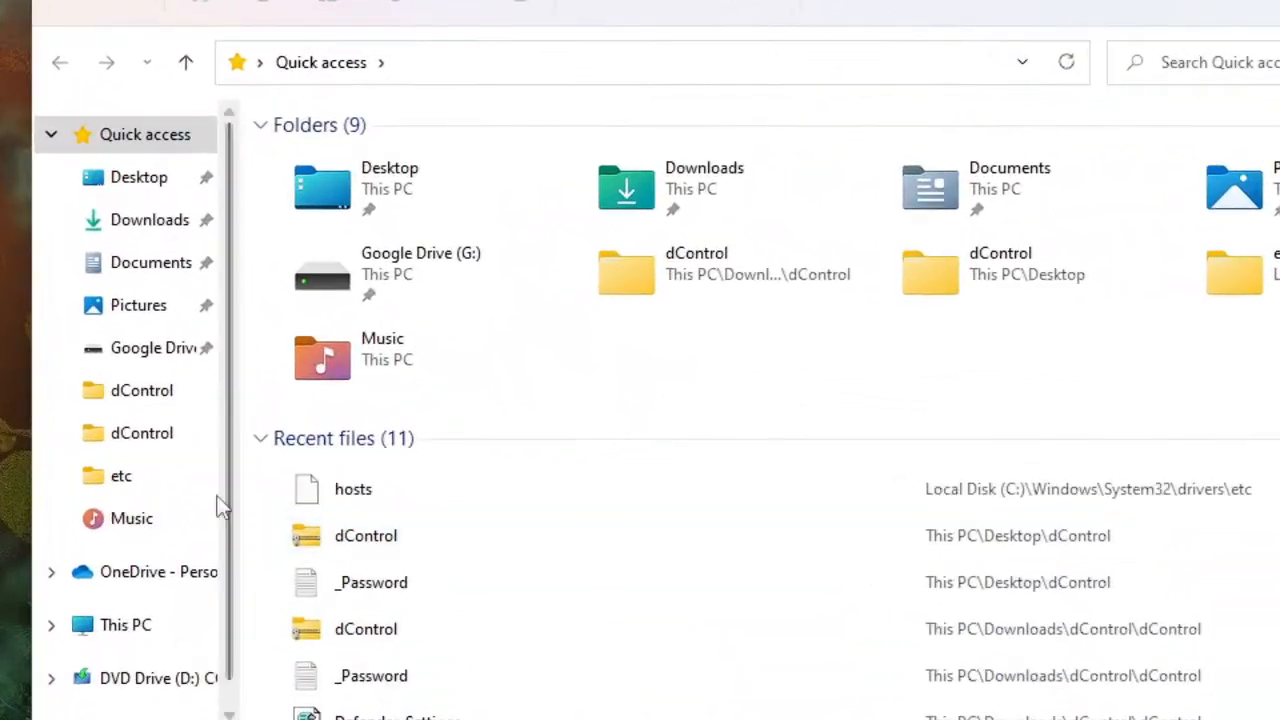
Navigate from This PC into C:\Program Files\Java.
click(123, 625)
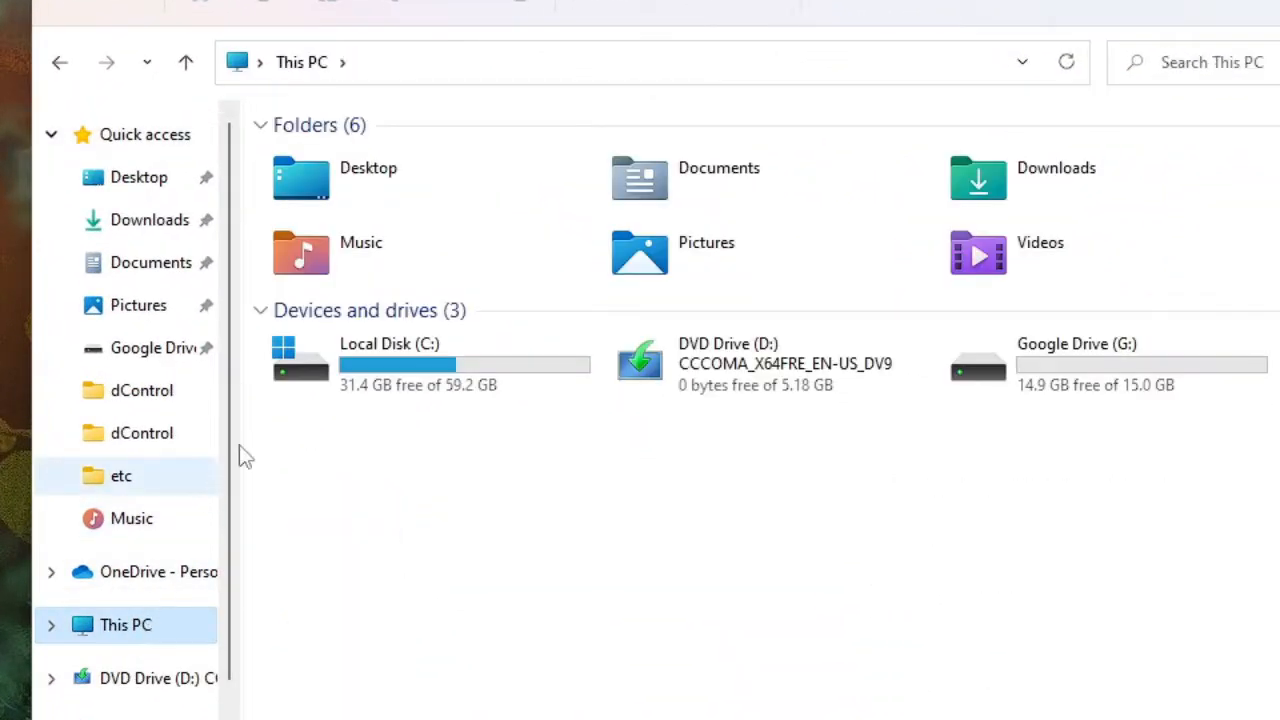
mouse_move(492, 368)
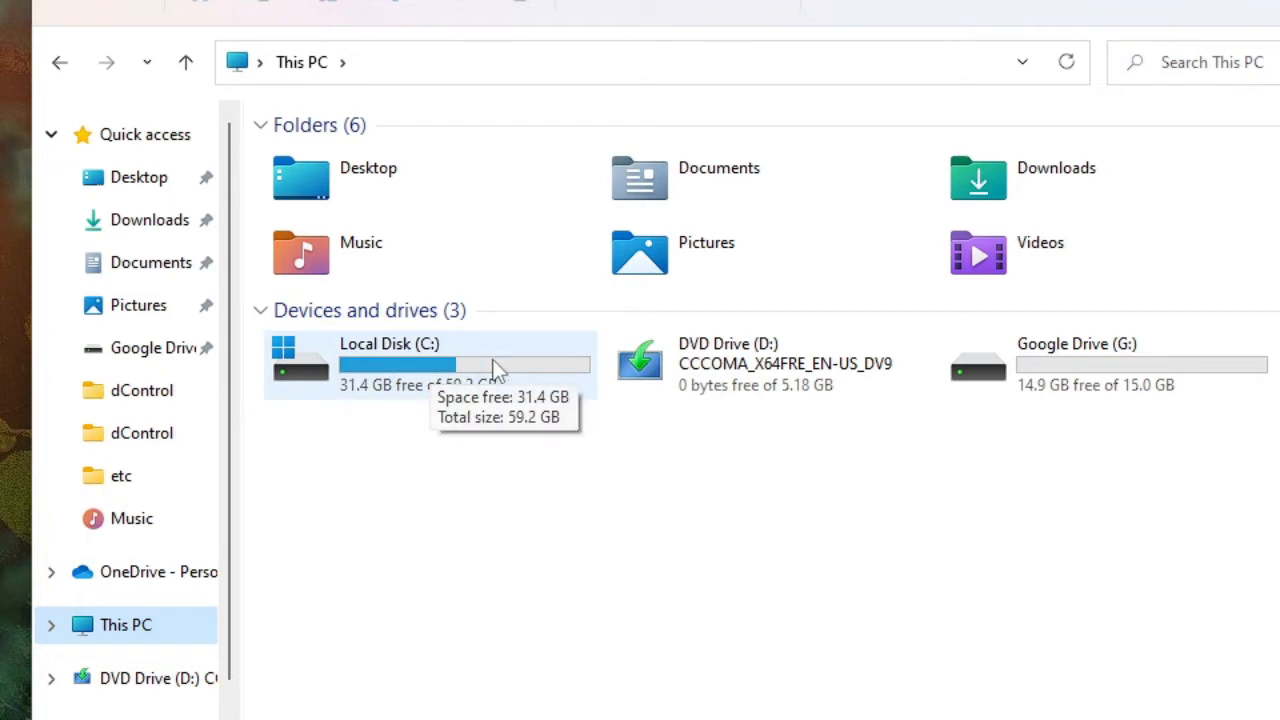
double_click(389, 359)
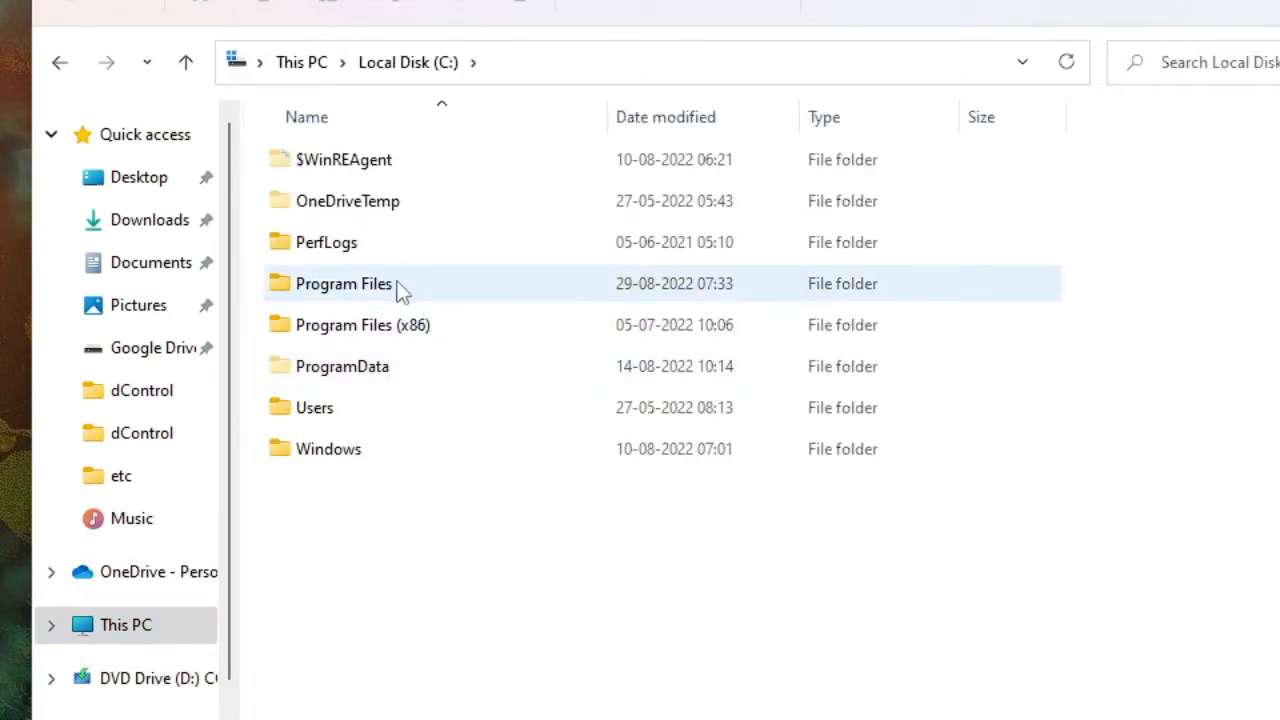
double_click(343, 283)
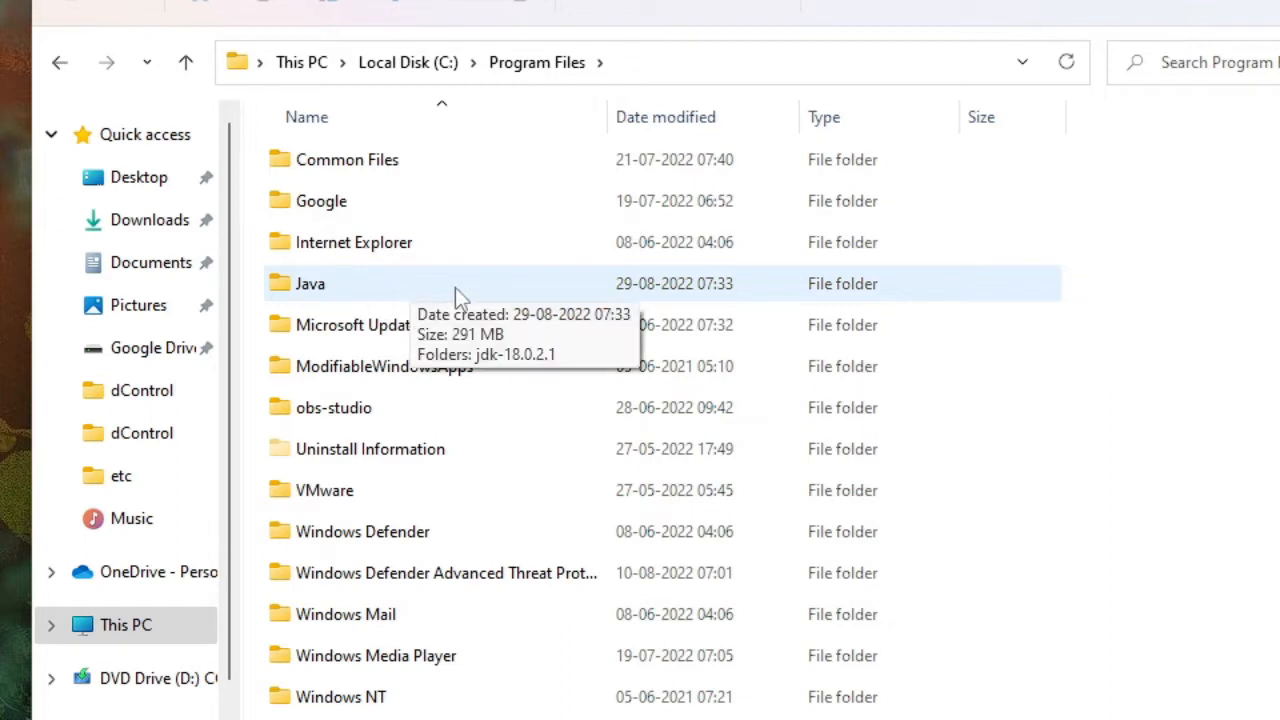
double_click(311, 283)
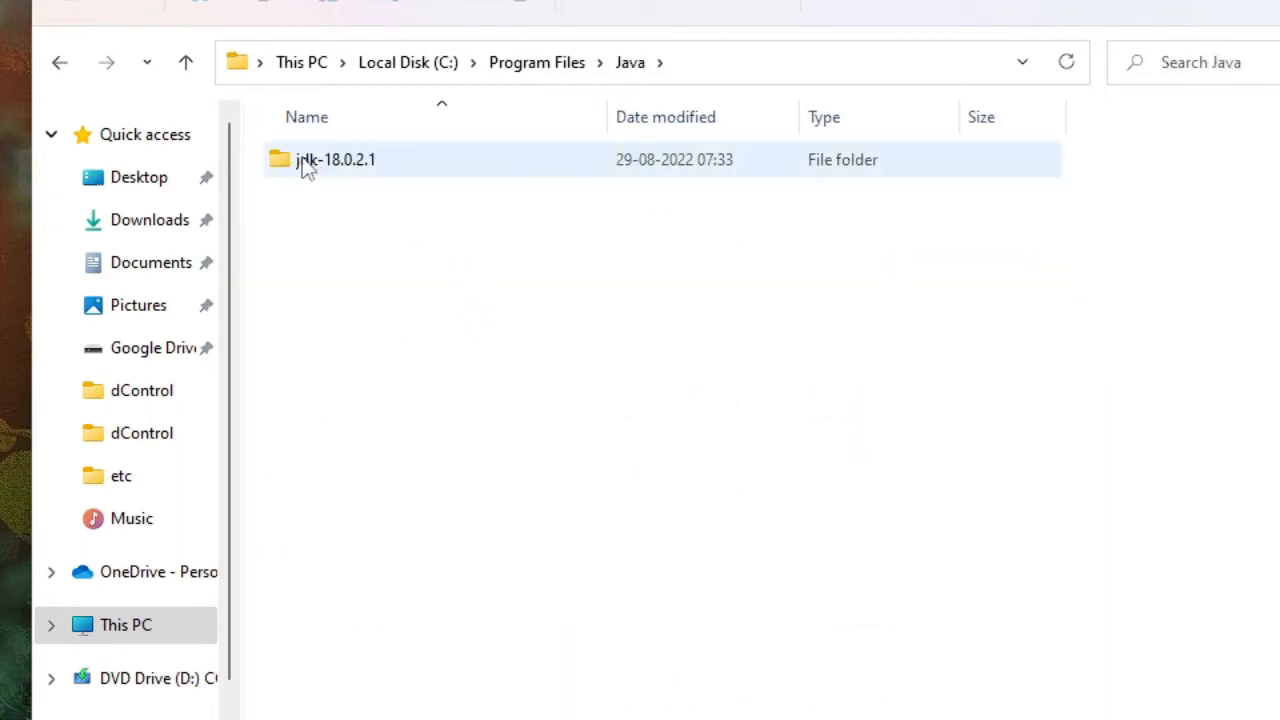
mouse_move(362, 178)
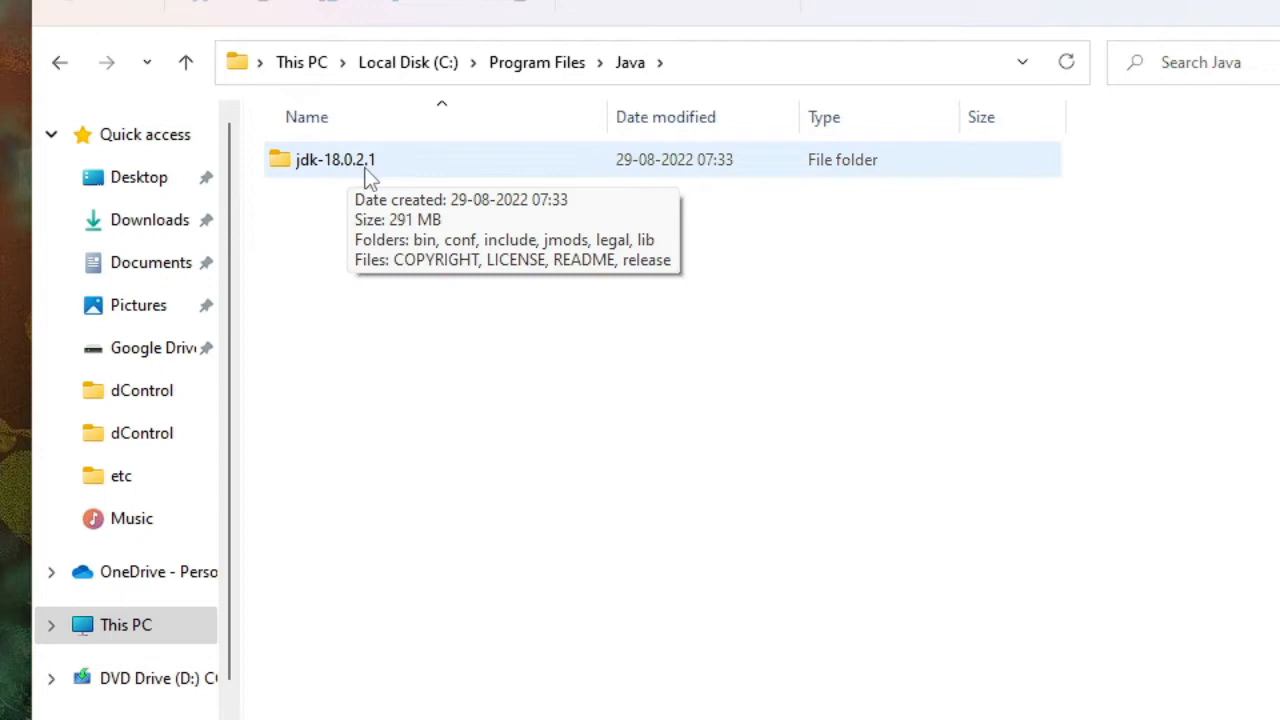
mouse_move(392, 178)
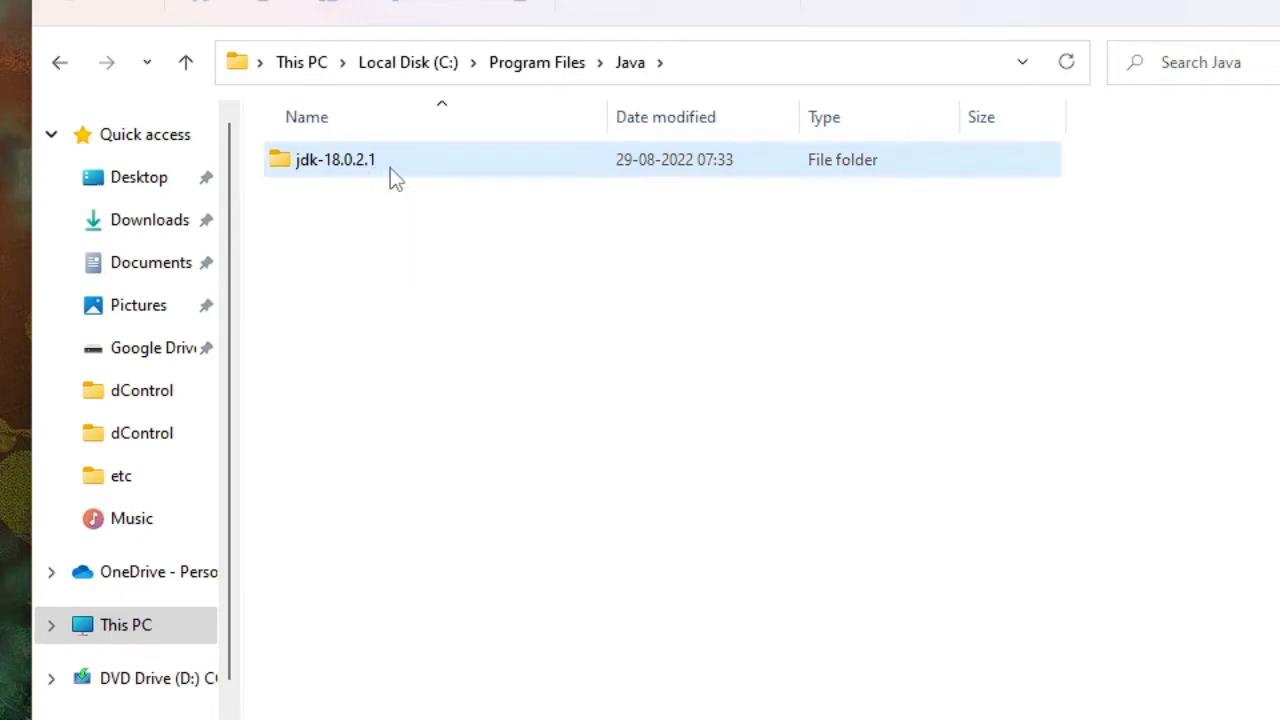
Enter jdk-18.0.2.1\bin and copy its full path from the address bar.
double_click(333, 159)
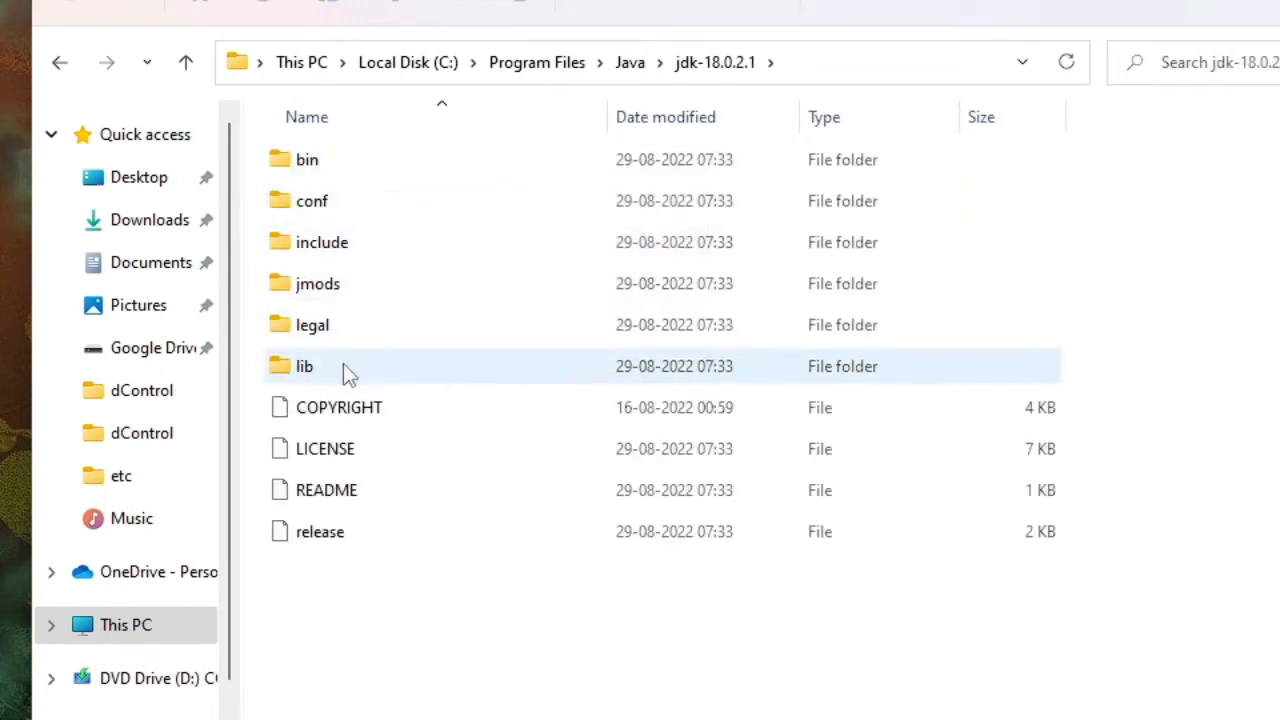
double_click(306, 159)
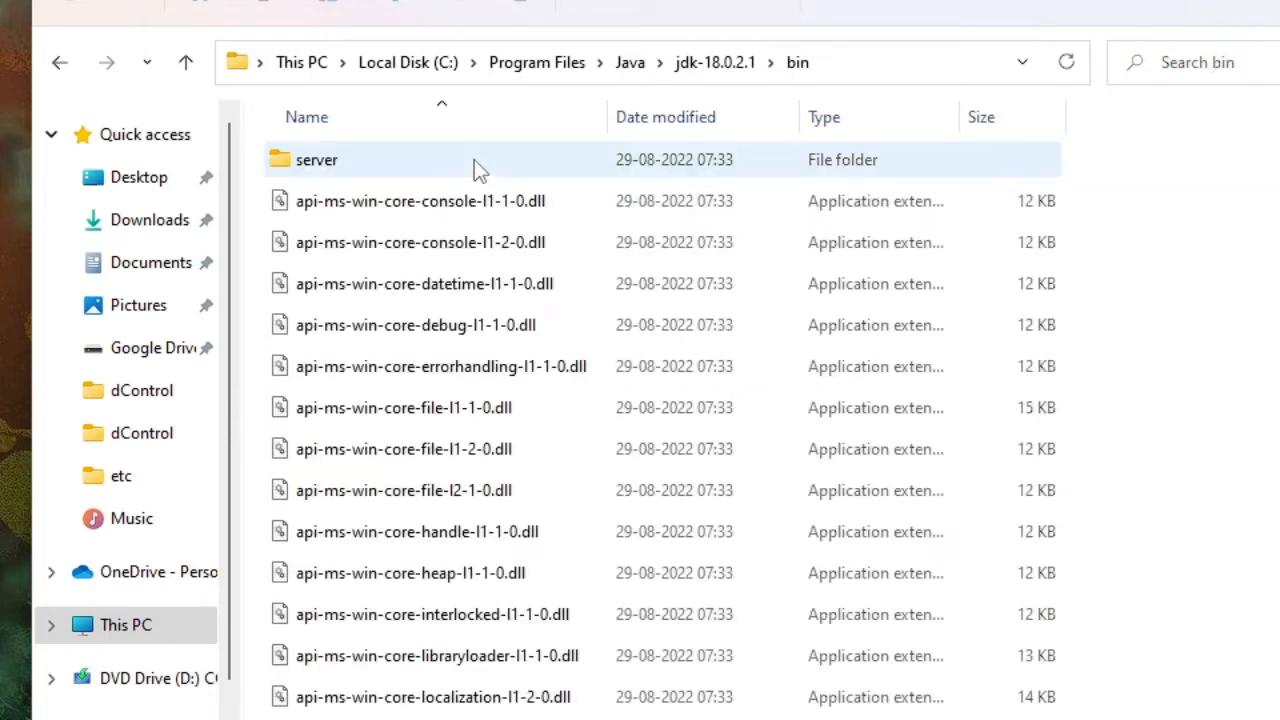
mouse_move(487, 446)
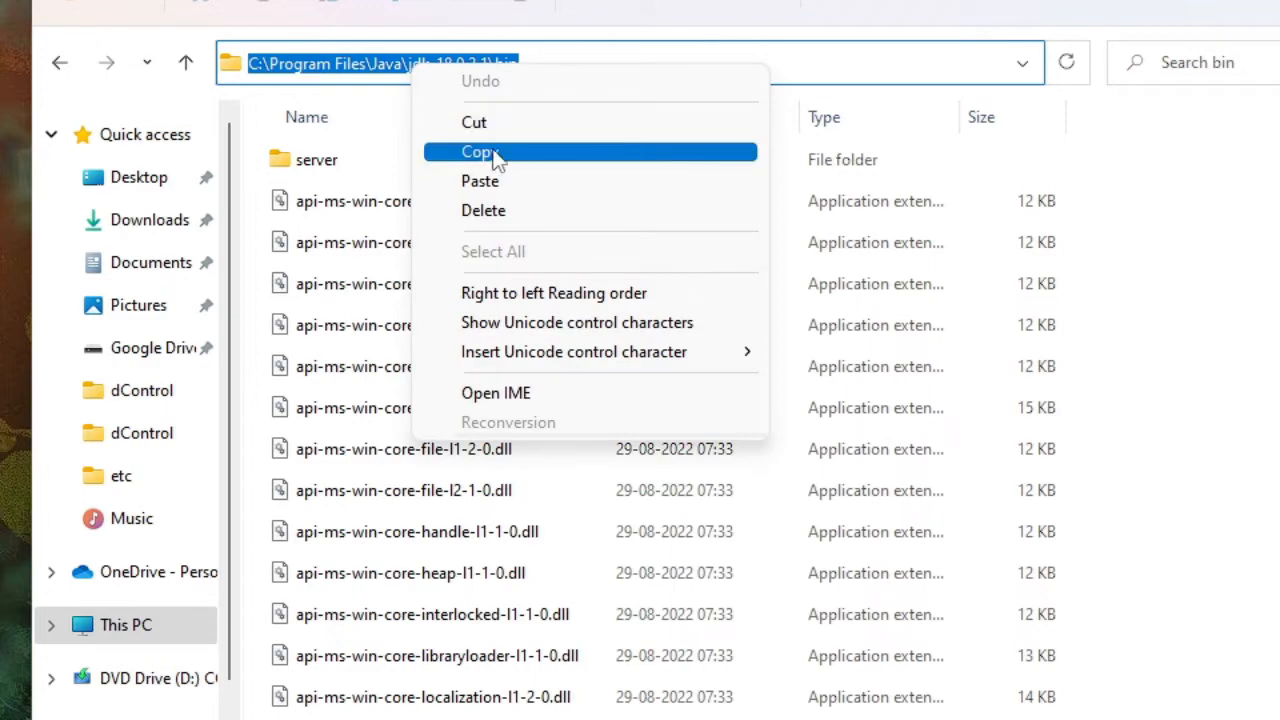
click(478, 151)
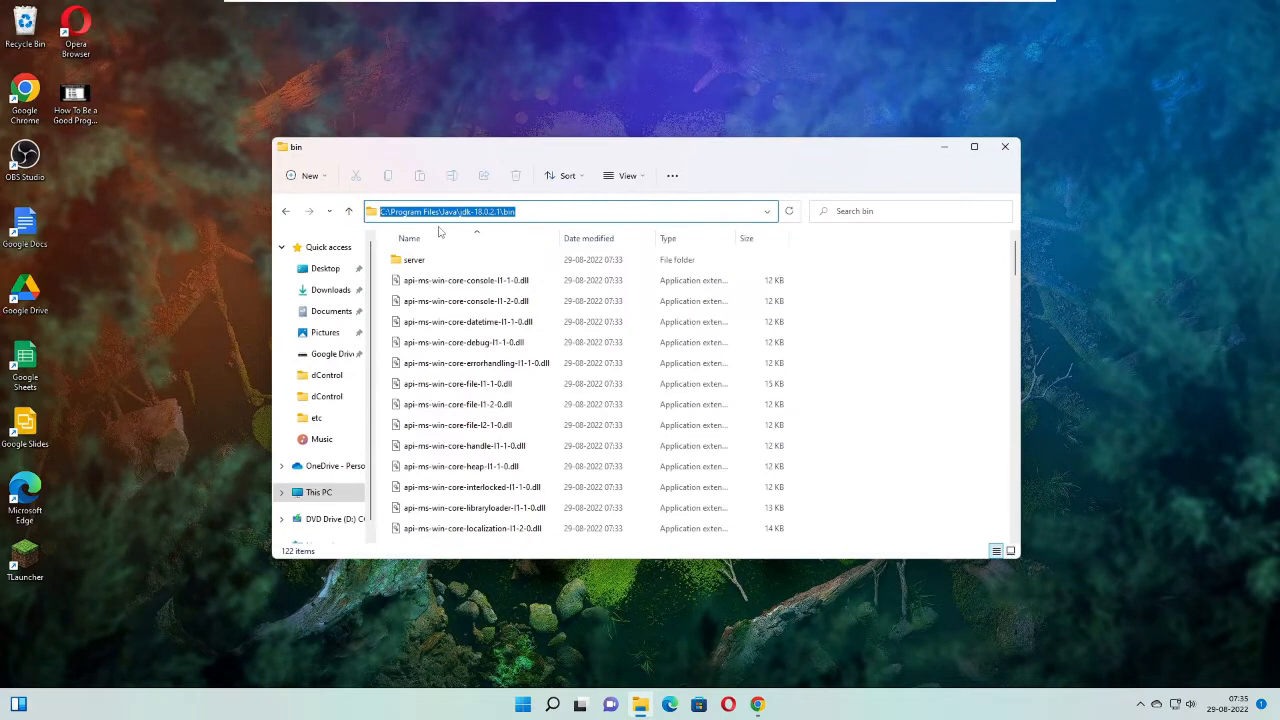
Search for 'About your PC' and reach Advanced system settings from the About page.
right_click(556, 703)
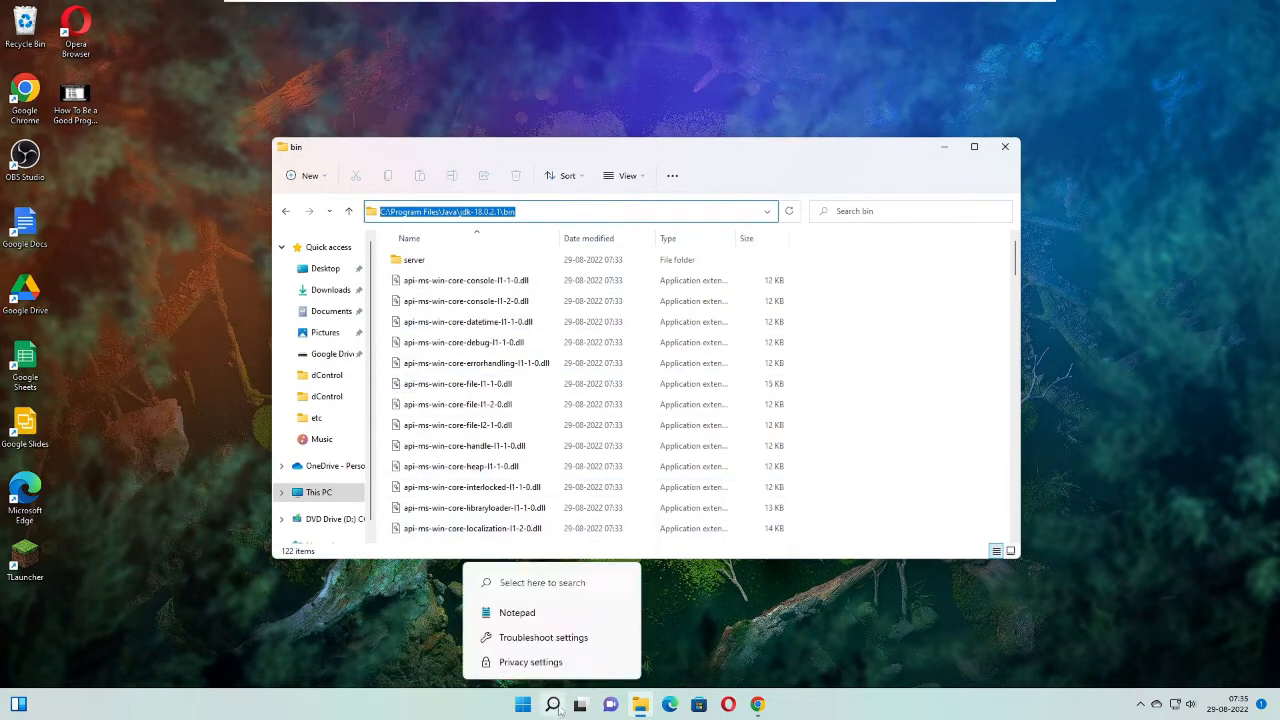
click(552, 704)
text(about)
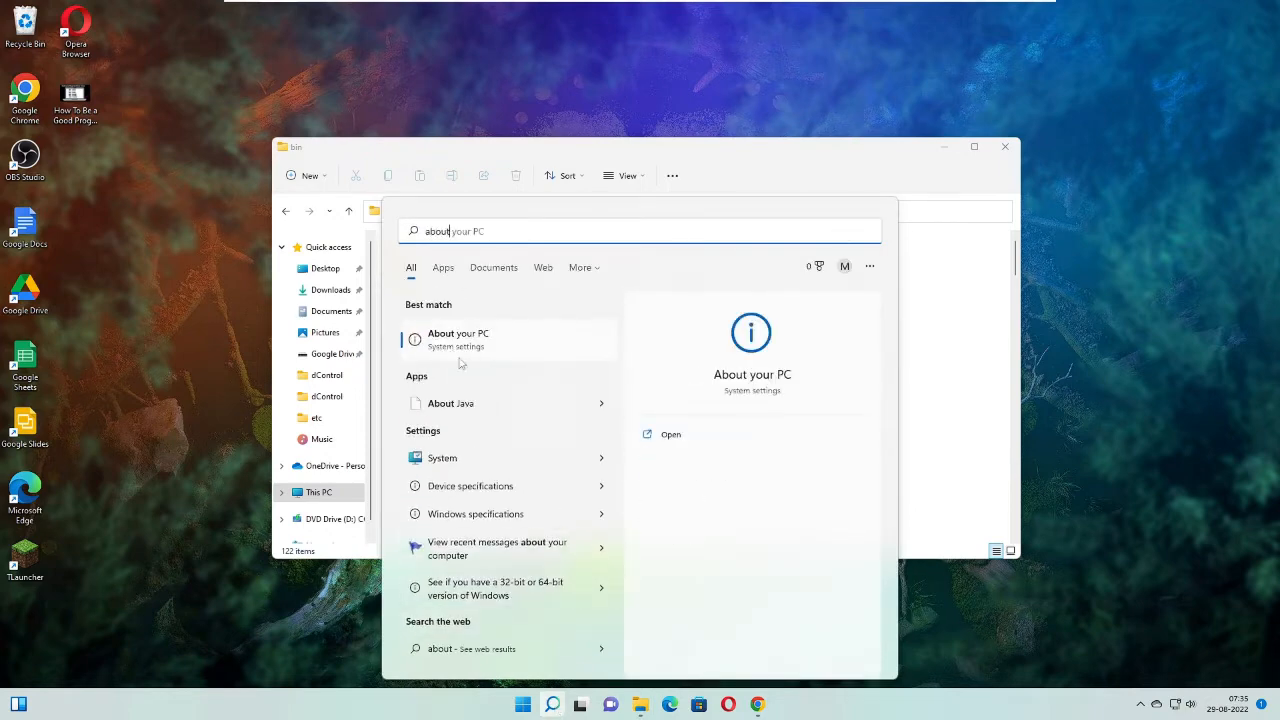
click(458, 338)
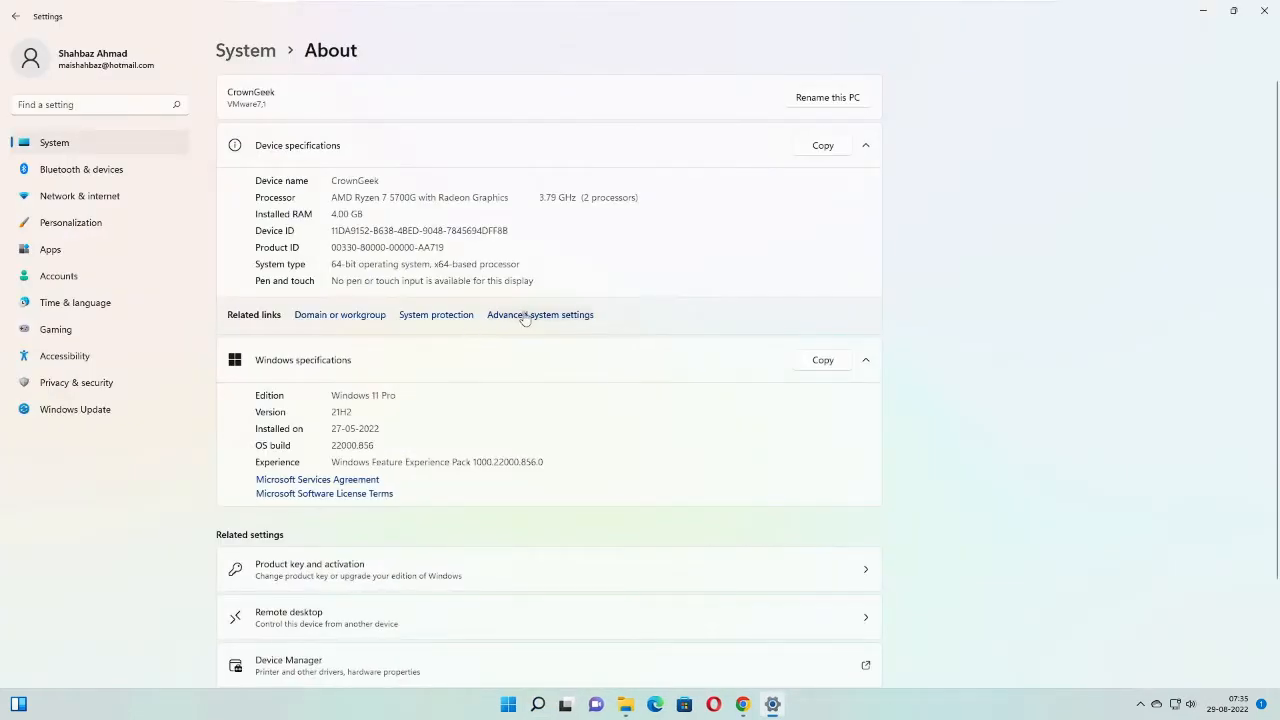
mouse_move(532, 323)
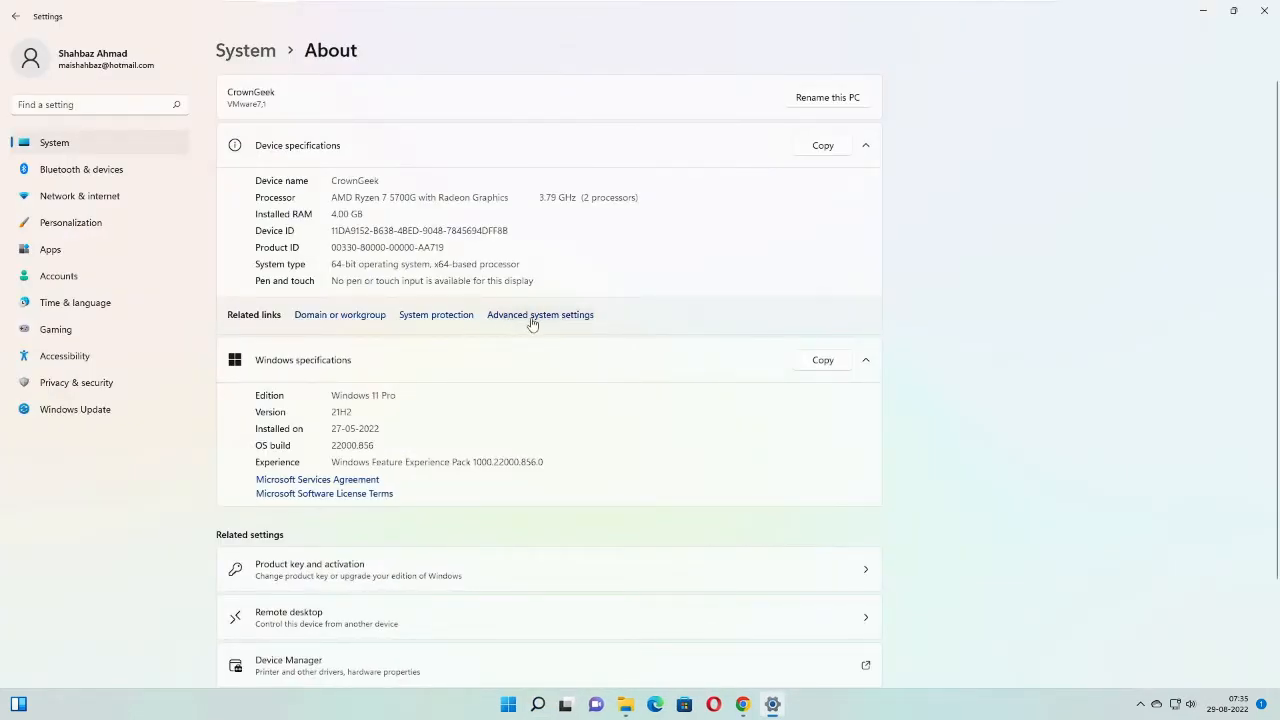
mouse_move(563, 321)
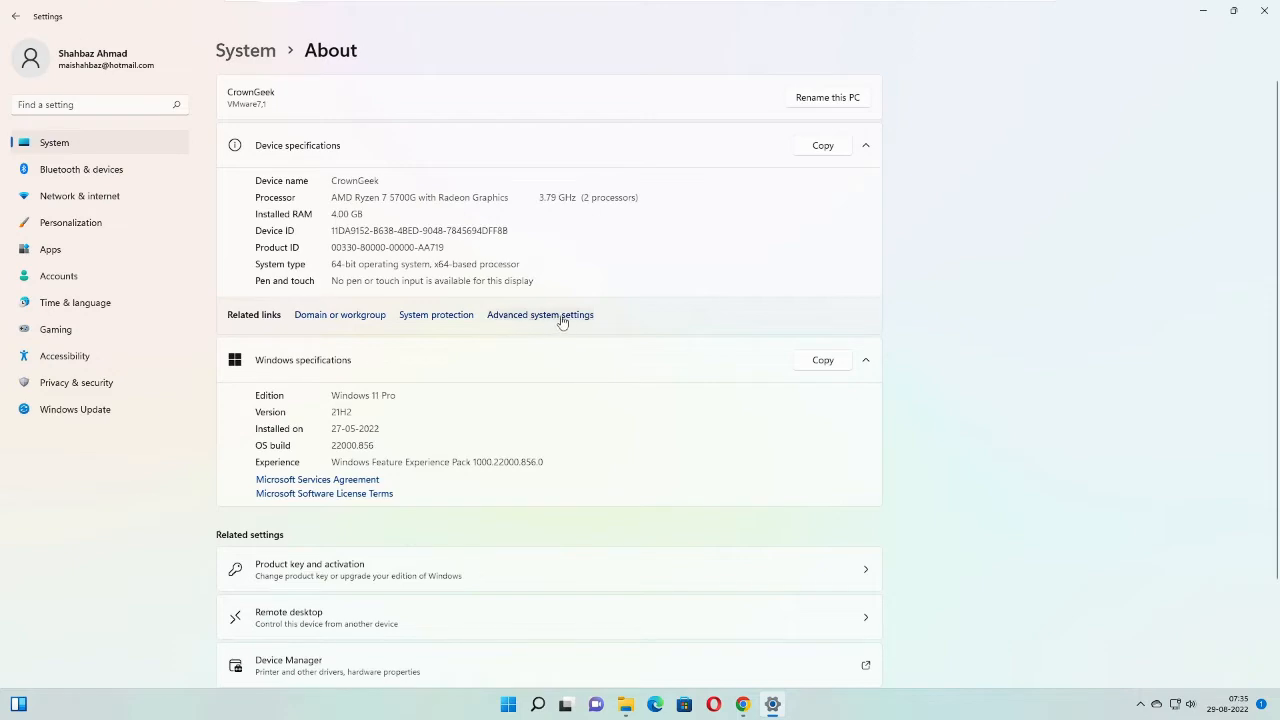
click(540, 314)
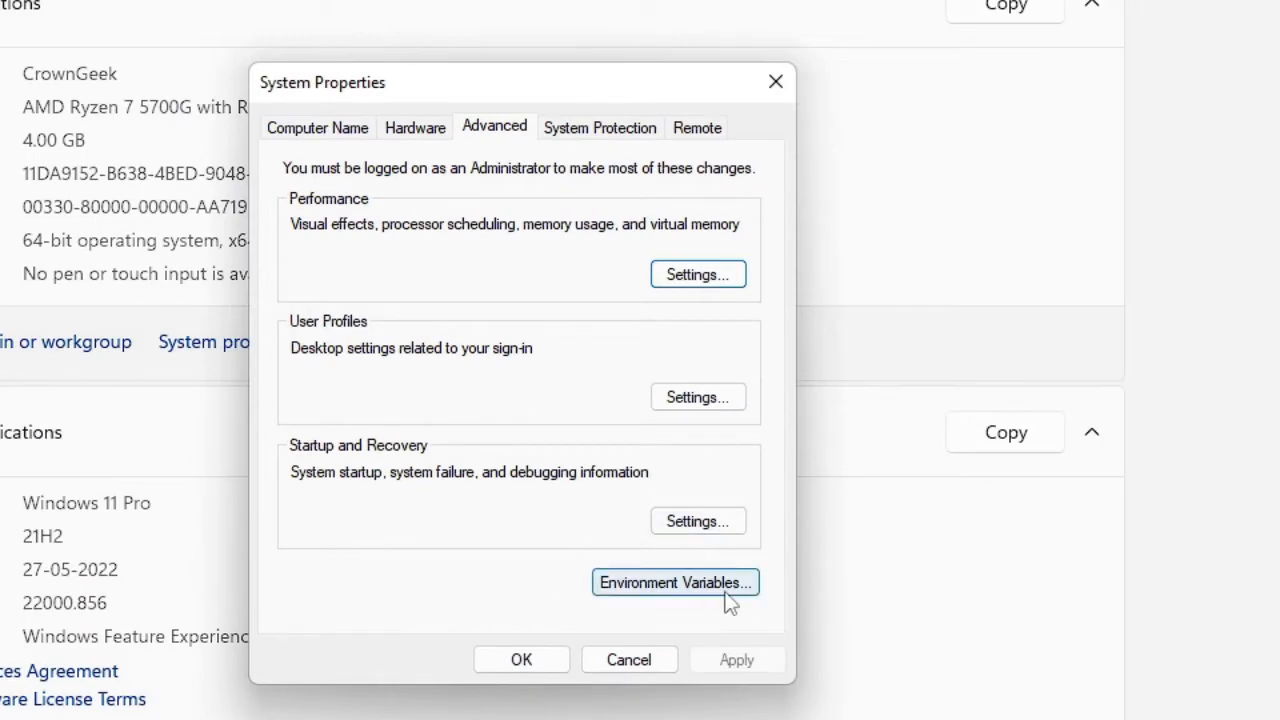
Bring up the Environment Variables window listing user and system variables.
click(675, 582)
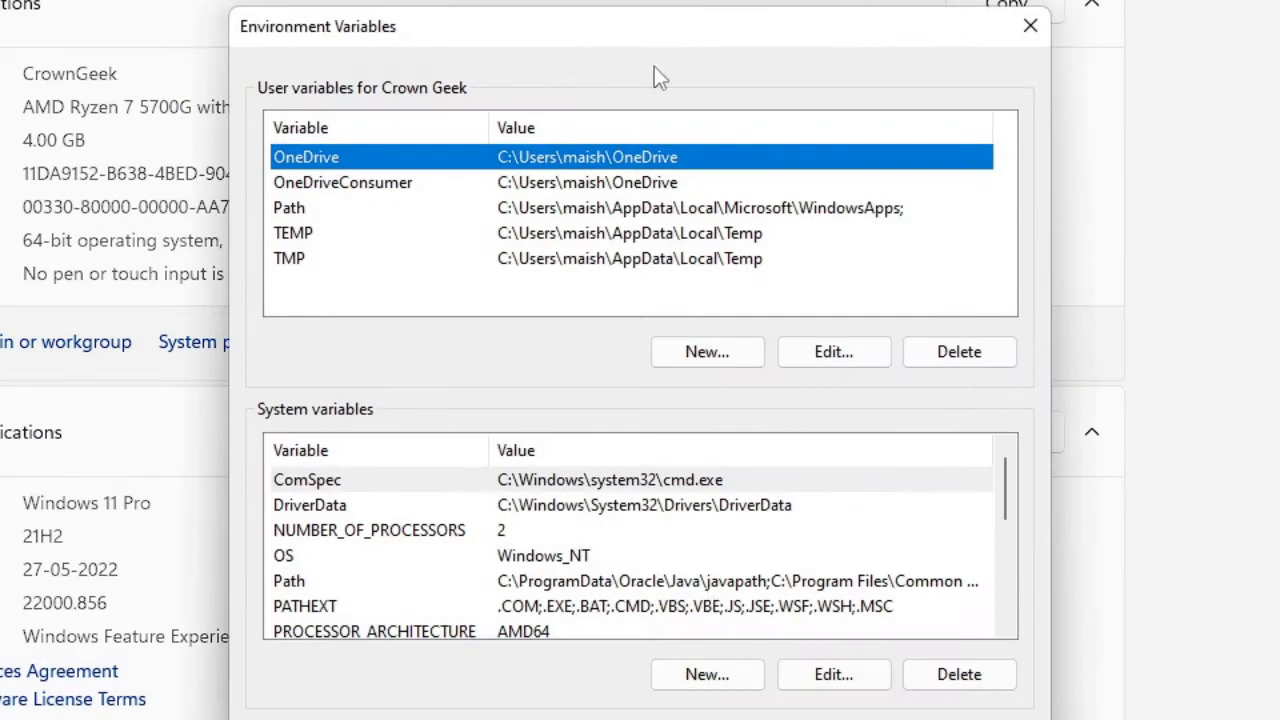
mouse_move(285, 118)
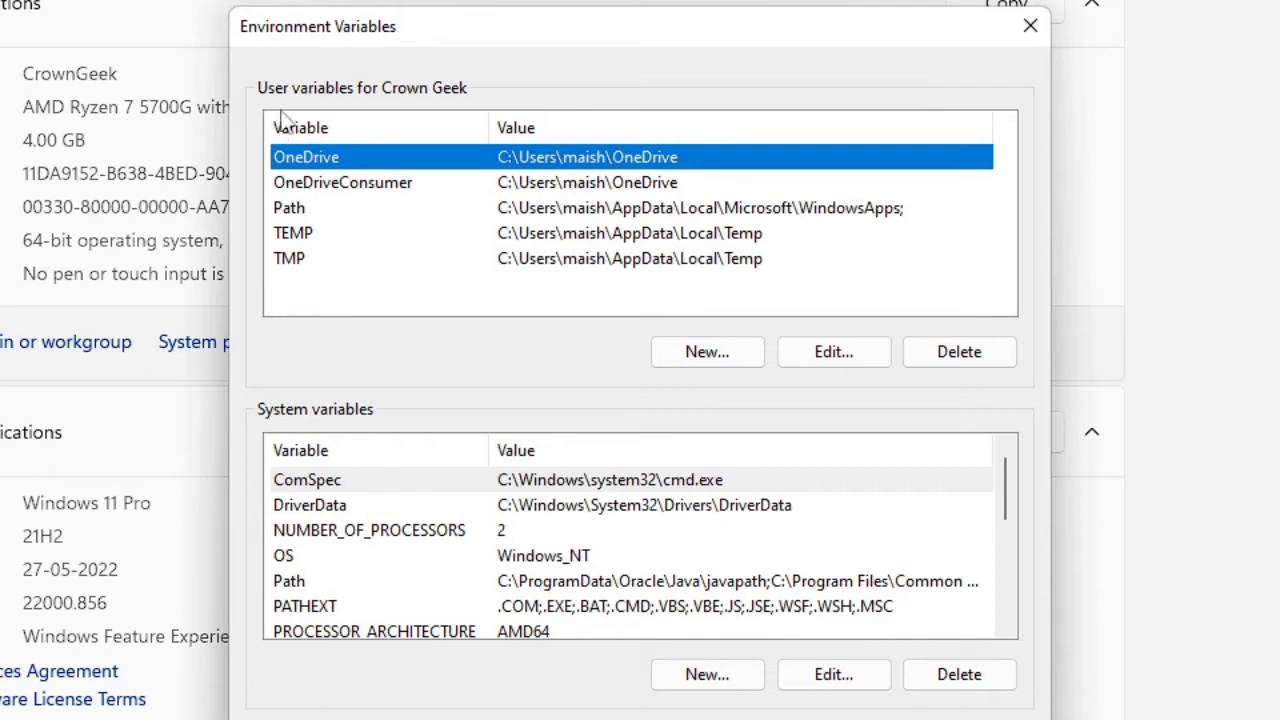
mouse_move(430, 110)
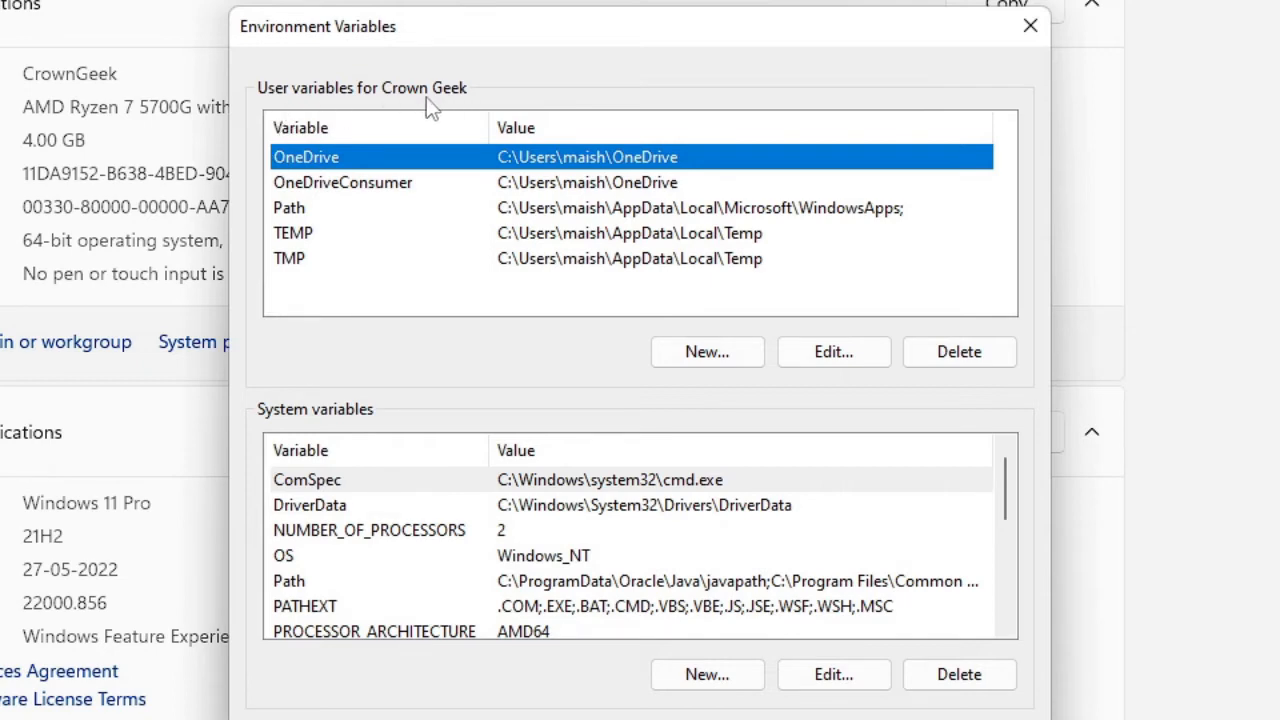
mouse_move(360, 441)
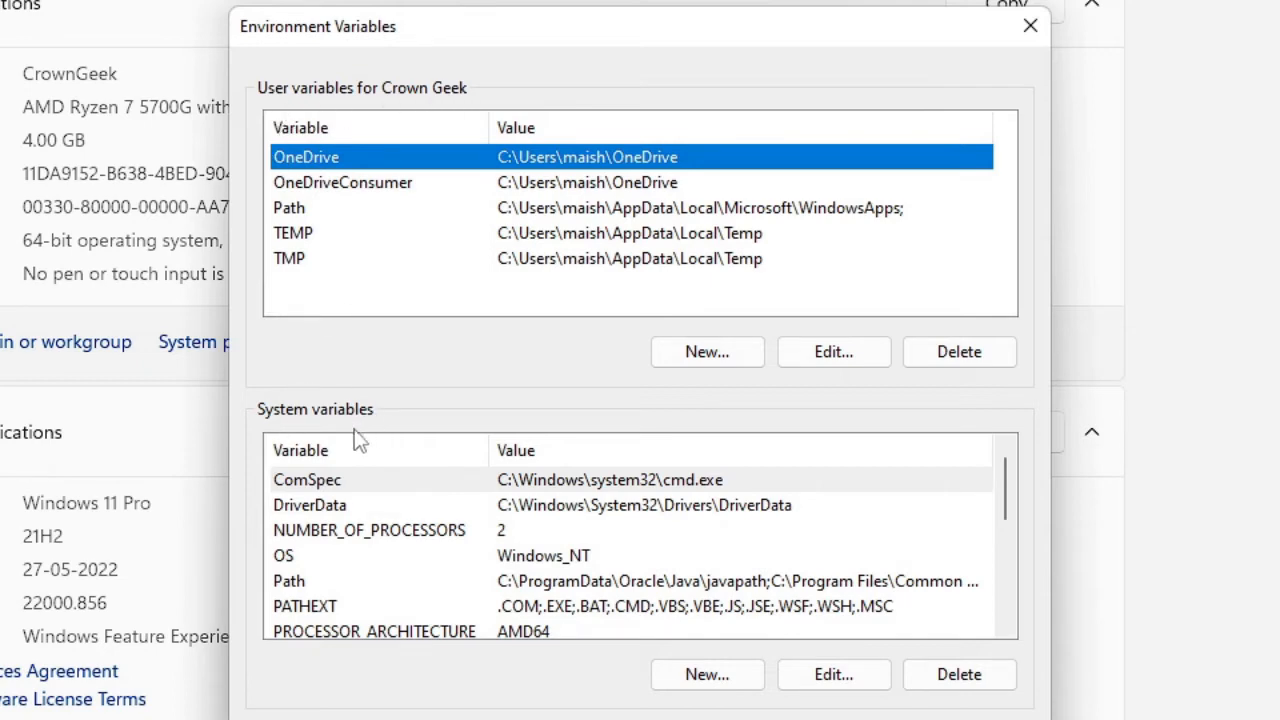
mouse_move(429, 547)
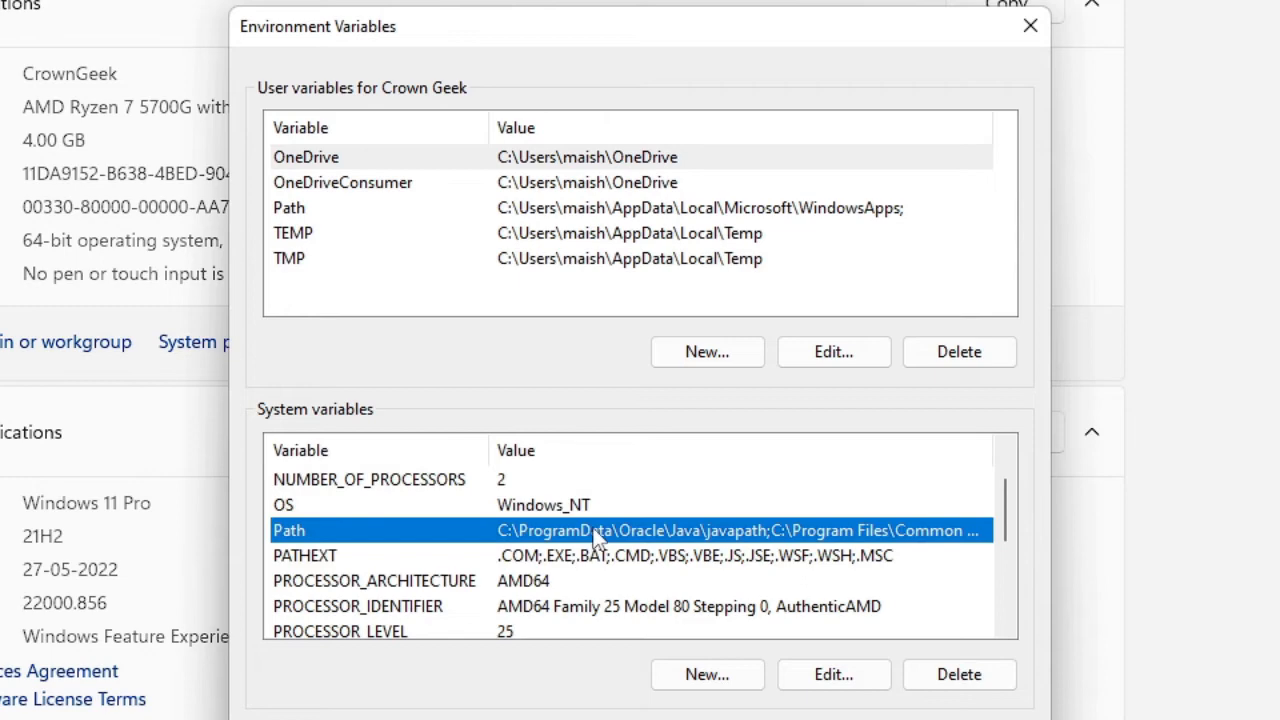
mouse_move(487, 542)
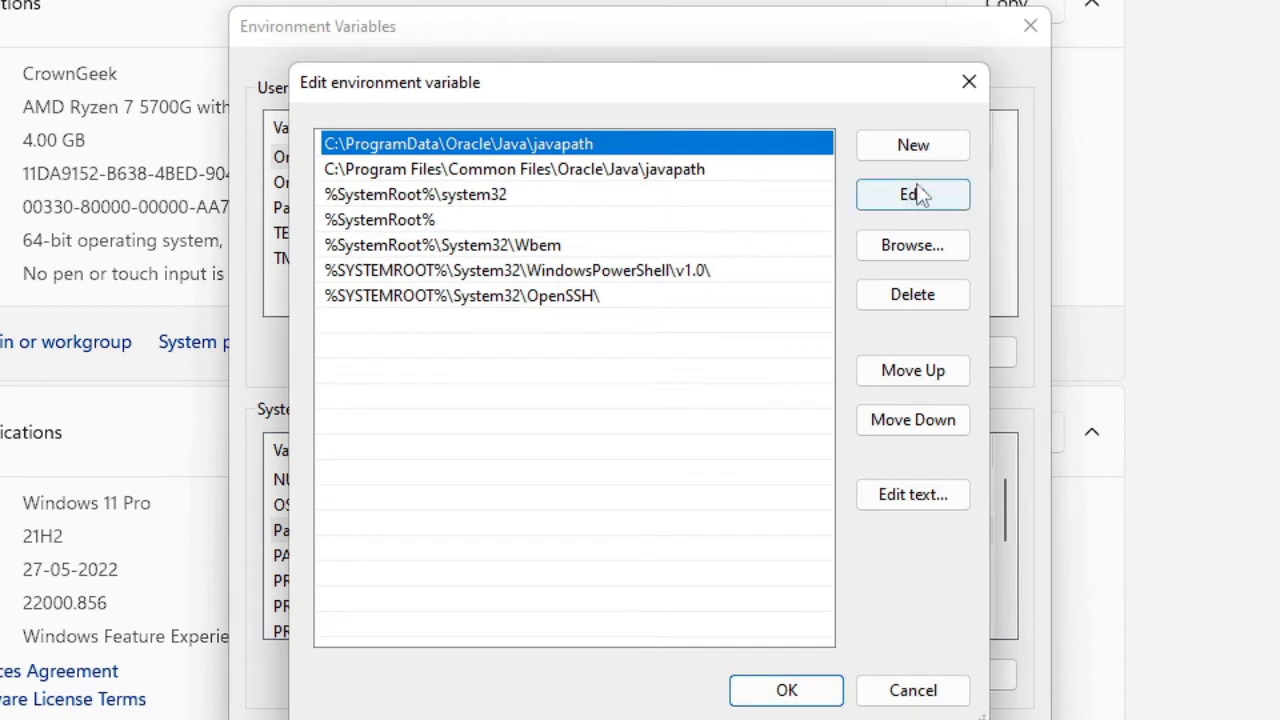
Add C:\Program Files\Java\jdk-18.0.2.1\bin to the system Path and save it.
click(912, 145)
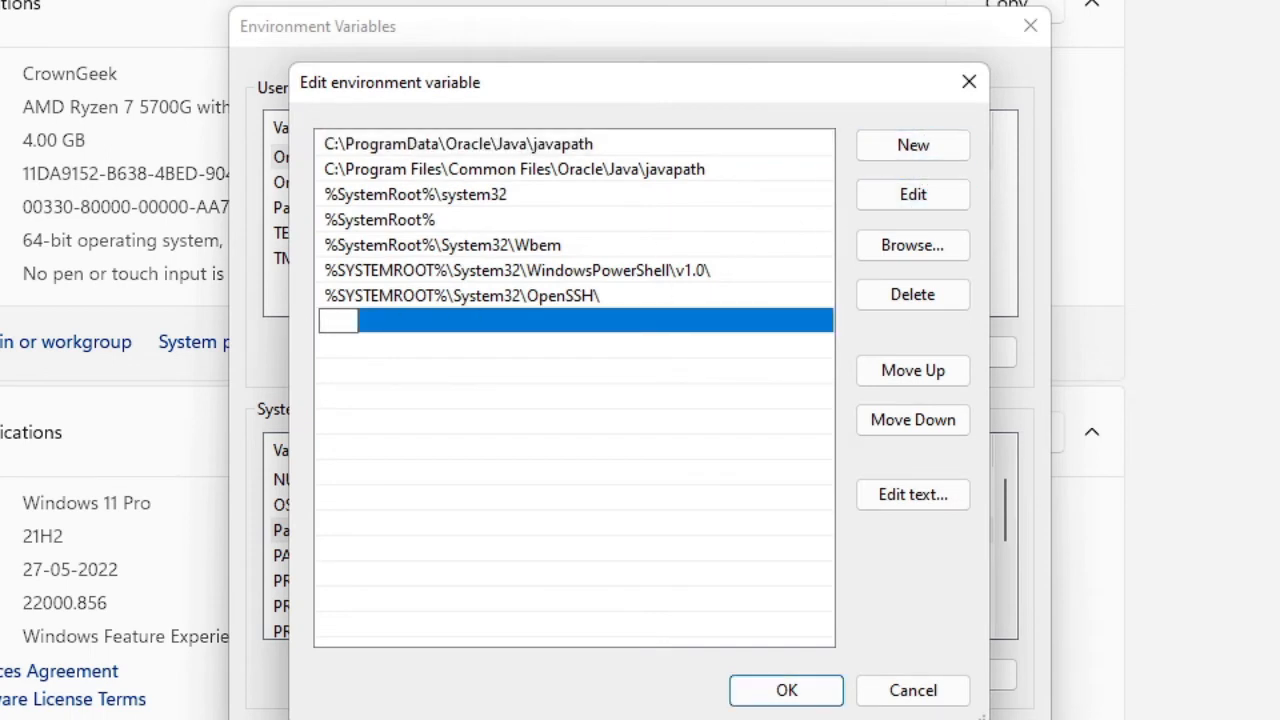
mouse_move(371, 338)
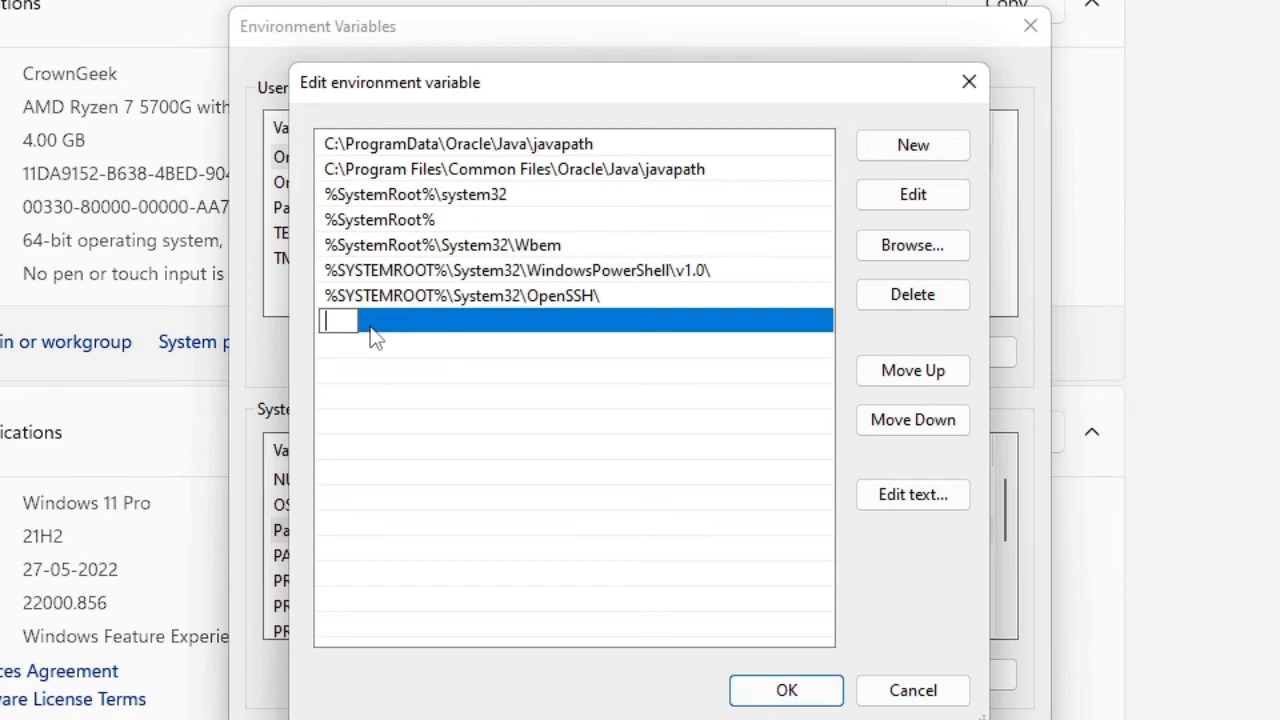
text(C:\Program Files\Java\jdk-18.0.2.1\bin)
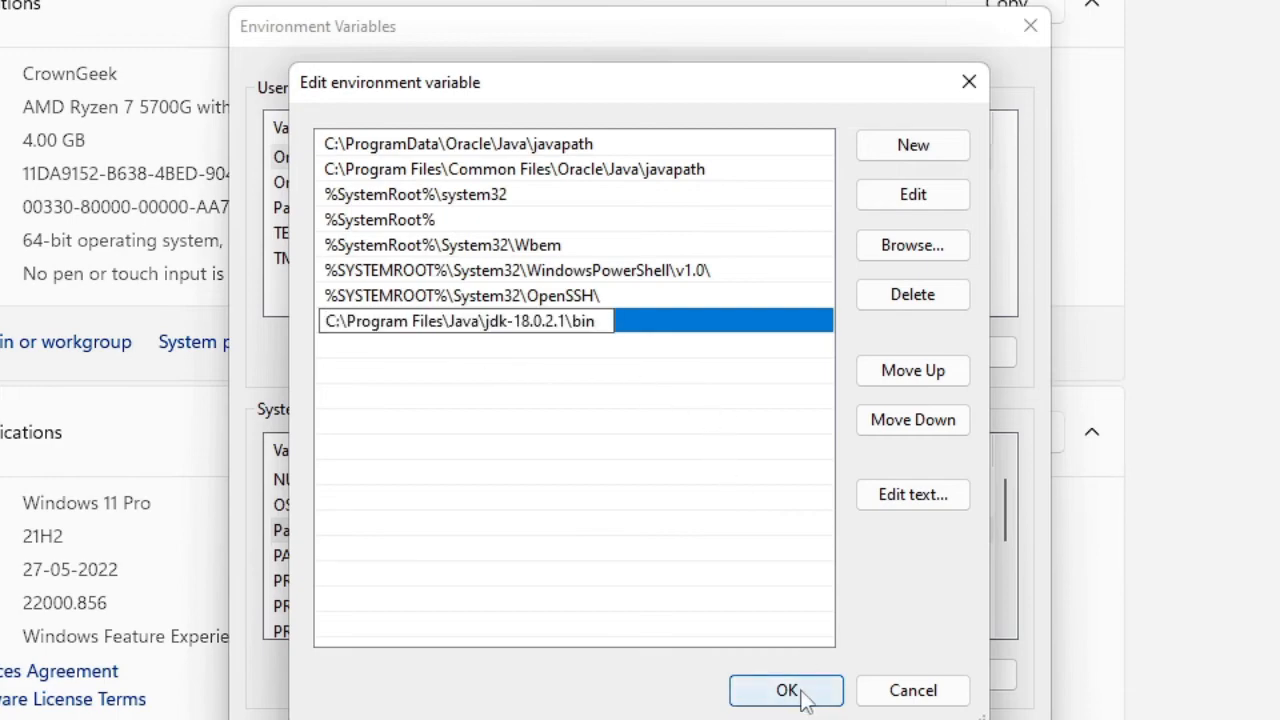
click(779, 690)
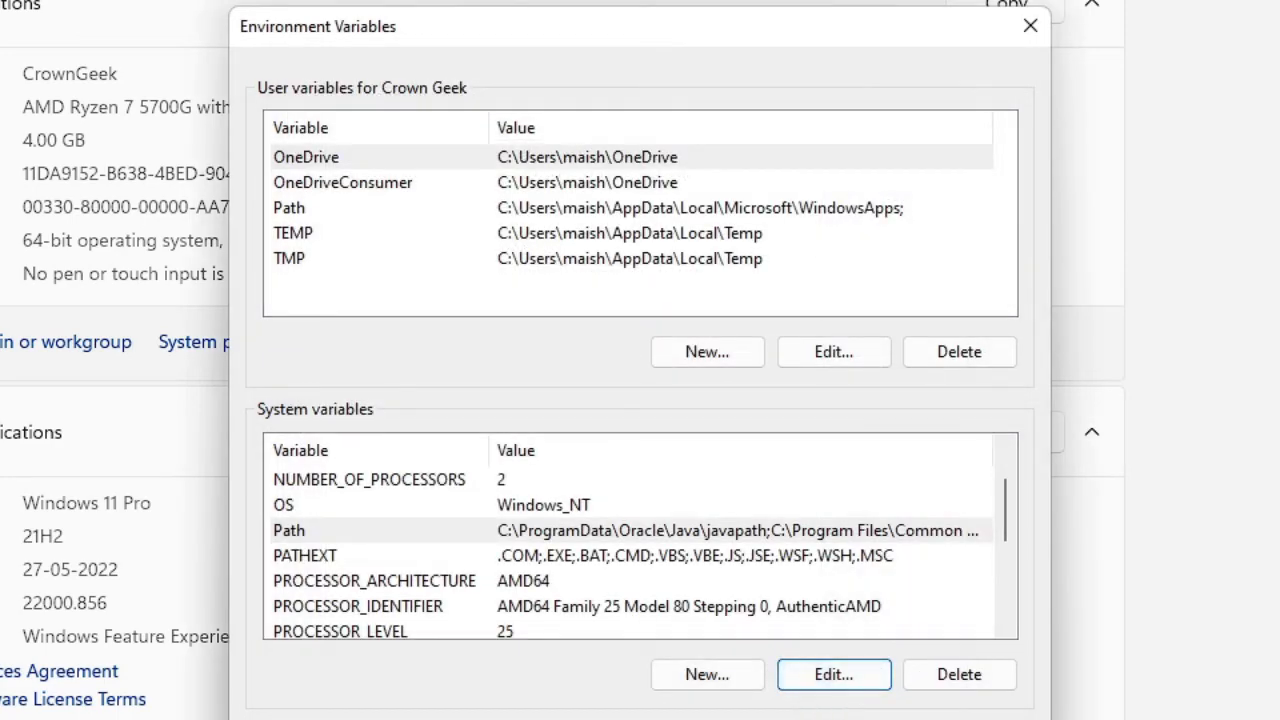
click(1026, 27)
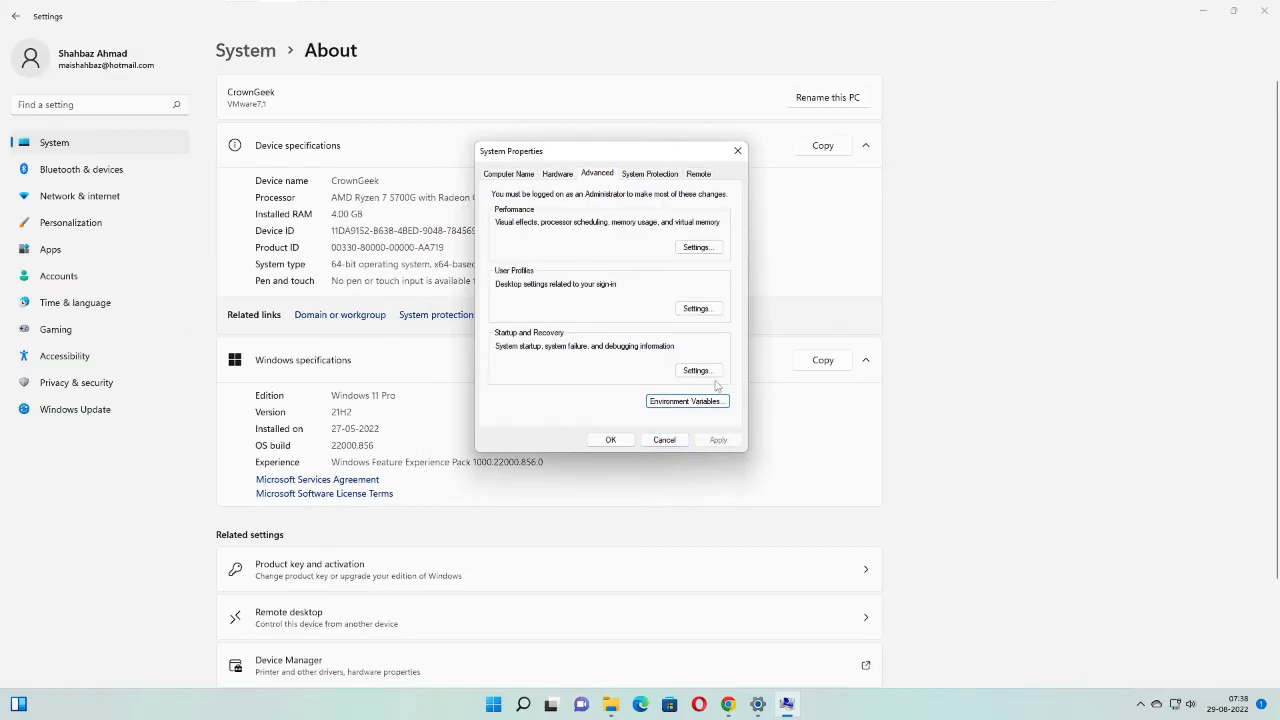